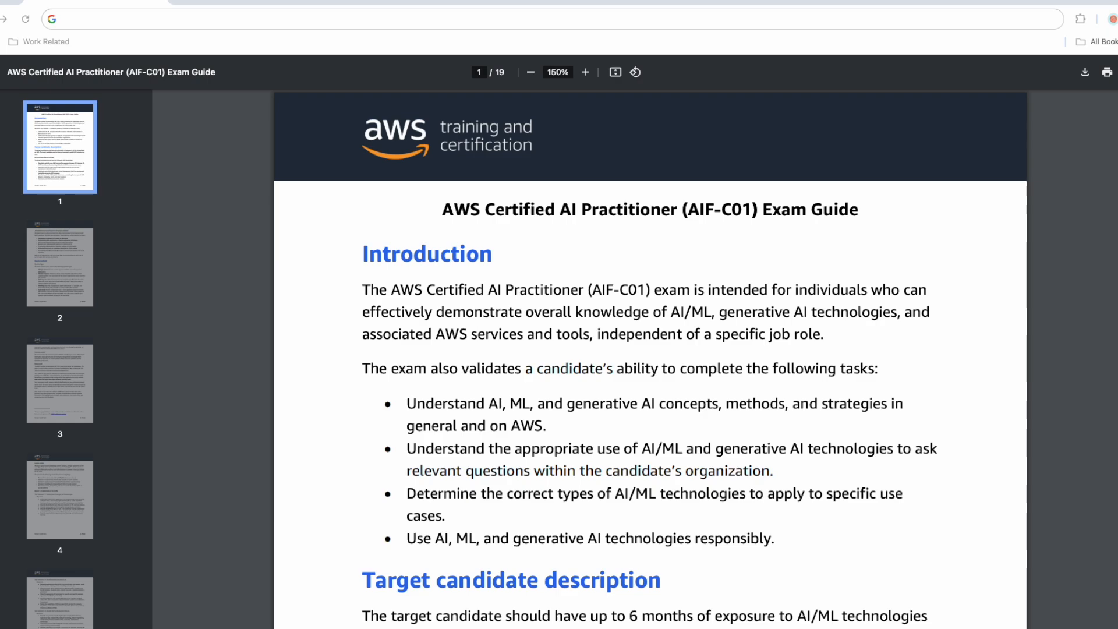
{"action": "mouse_move", "coordinate": [67, 286]}
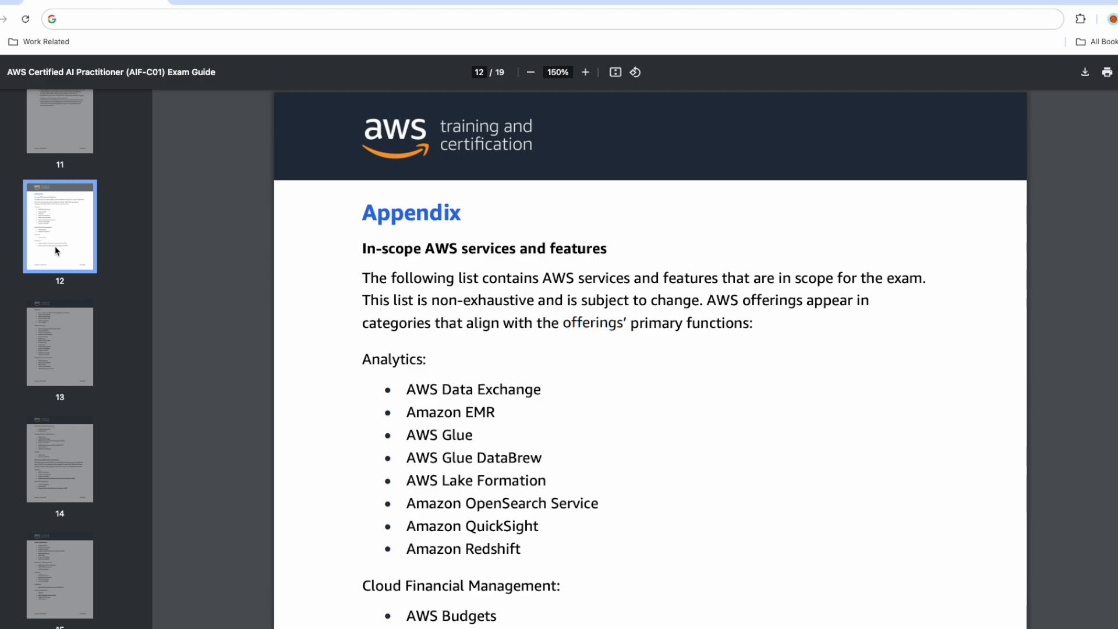
{"action": "mouse_move", "coordinate": [466, 253]}
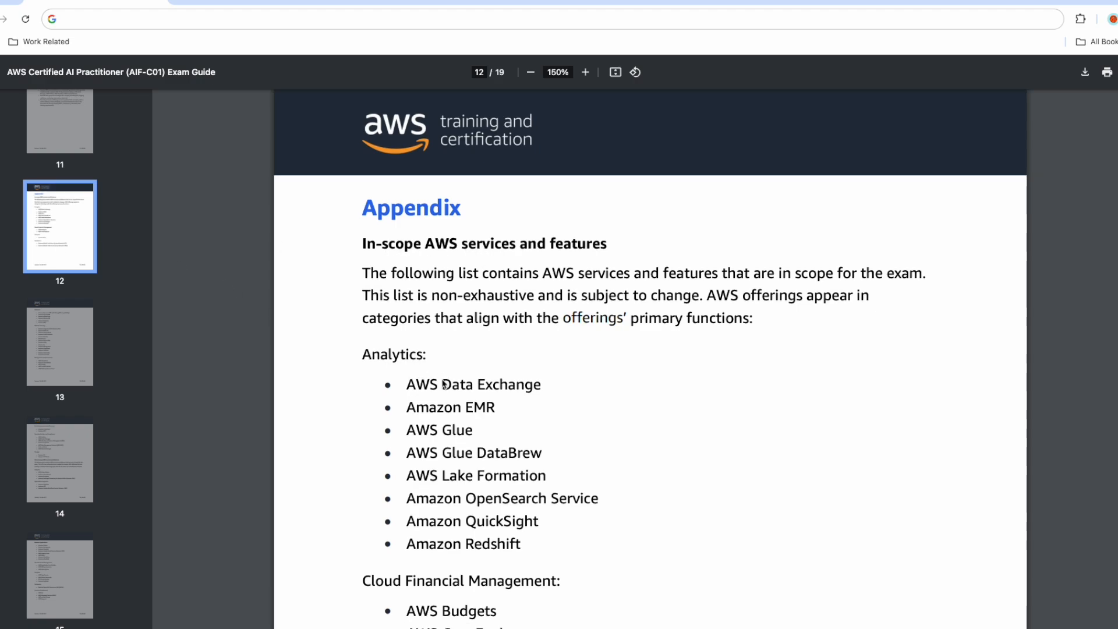
Scroll through pages 12–14 of the AIF-C01 guide to the out-of-scope AWS services list.
{"action": "scroll", "scroll_direction": "down", "scroll_amount": 3}
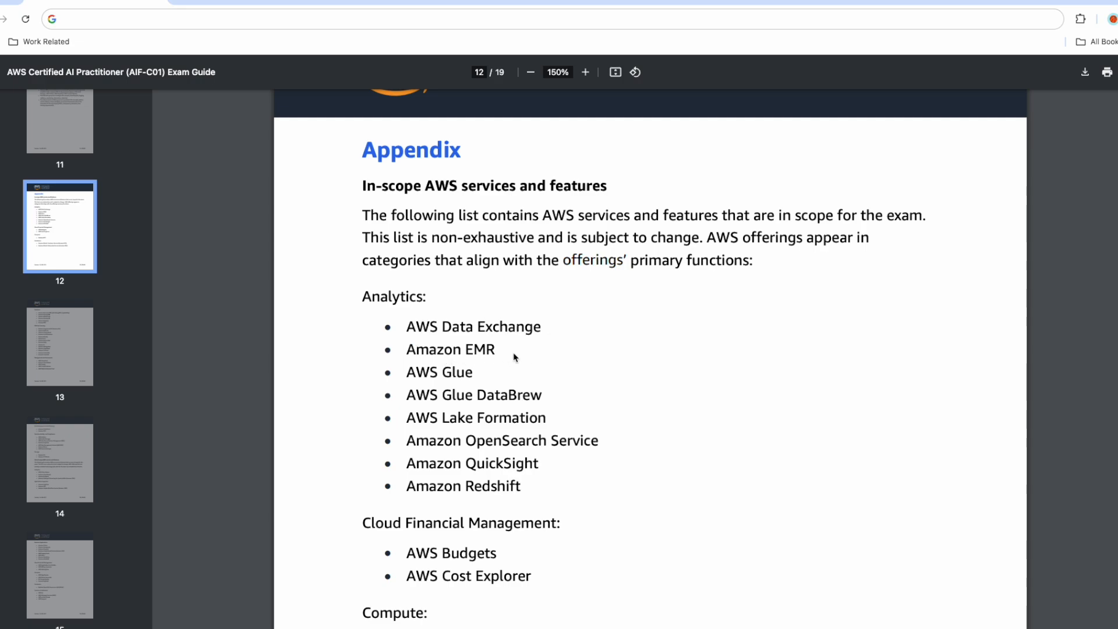
{"action": "mouse_move", "coordinate": [447, 438]}
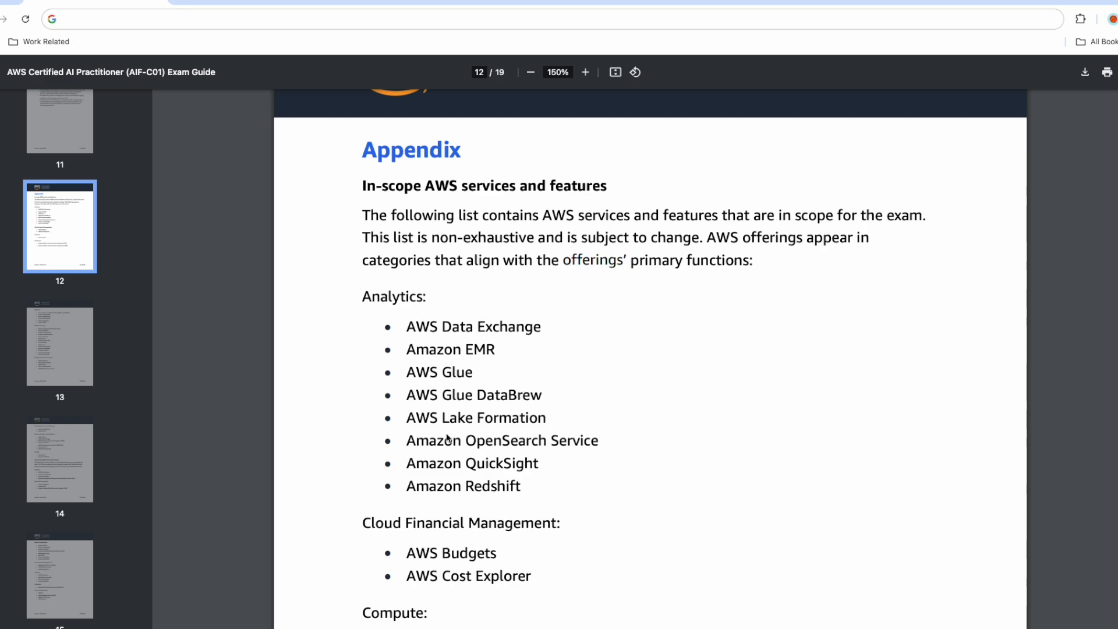
{"action": "mouse_move", "coordinate": [505, 480]}
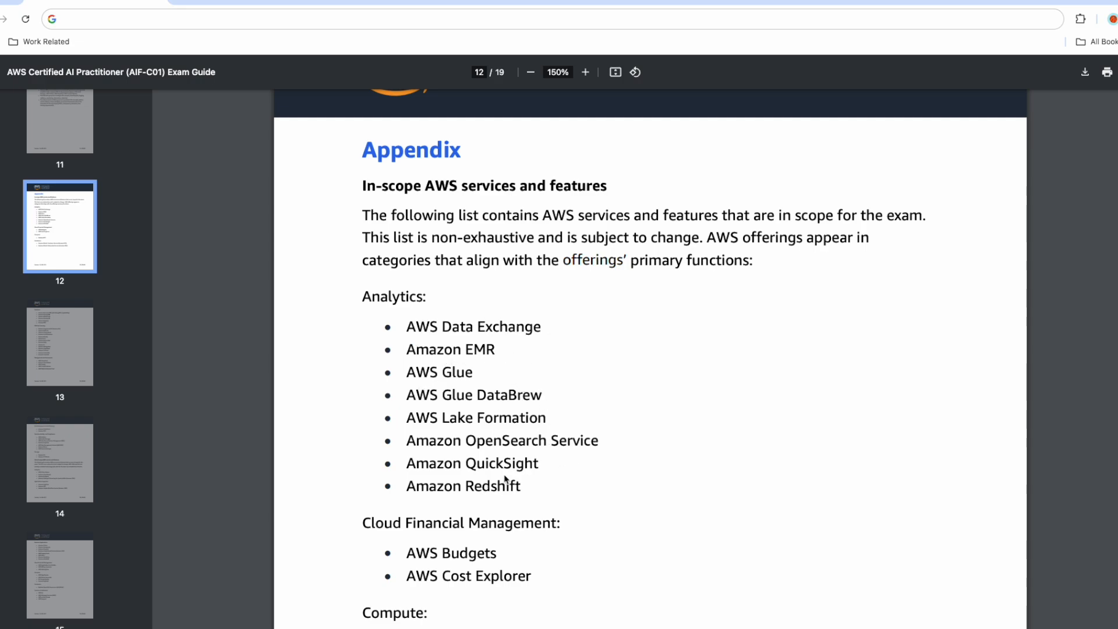
{"action": "scroll", "scroll_direction": "down", "scroll_amount": 3}
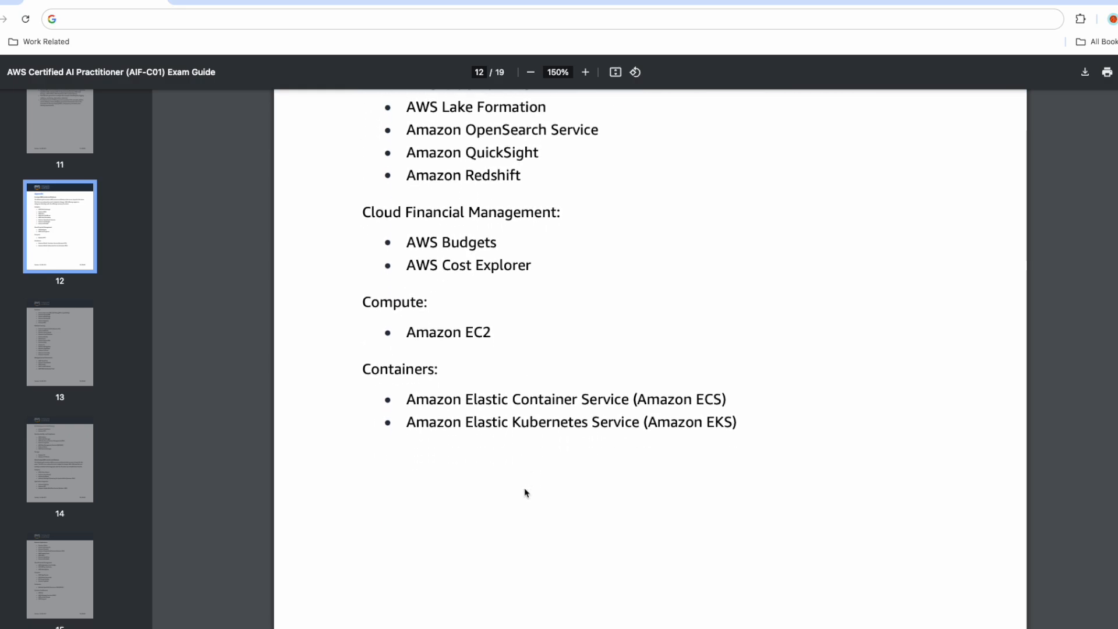
{"action": "scroll", "scroll_direction": "down", "scroll_amount": 3}
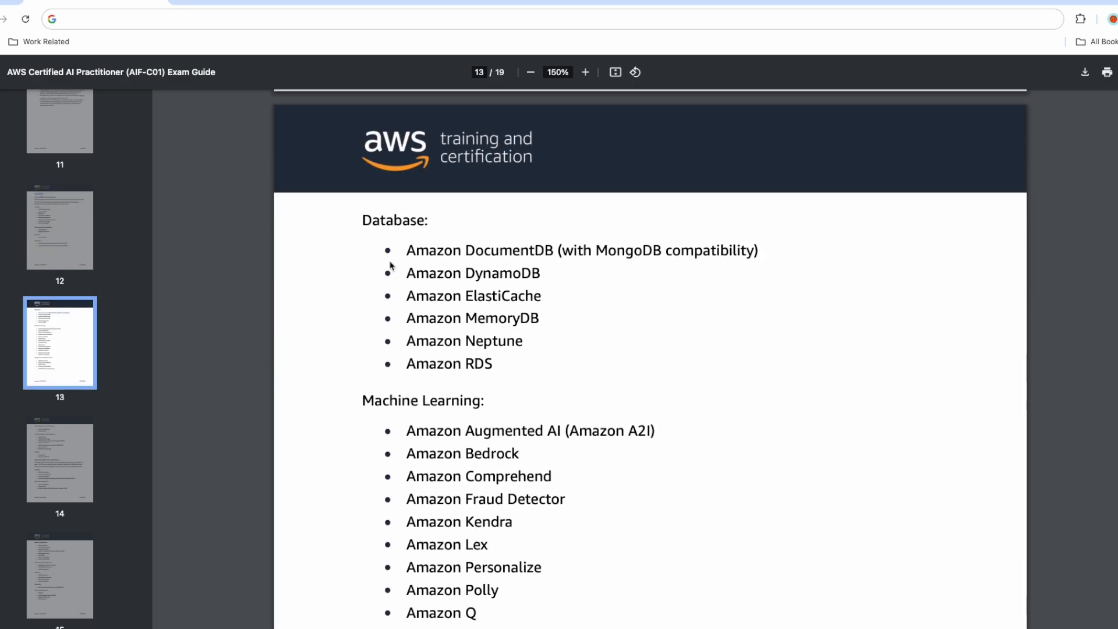
{"action": "mouse_move", "coordinate": [485, 399]}
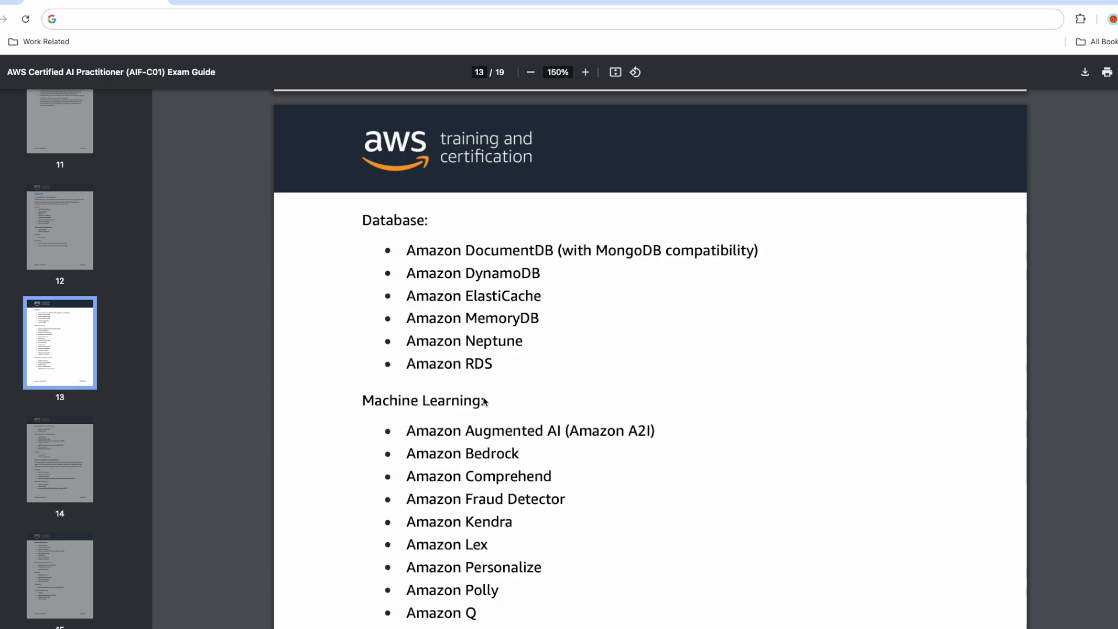
{"action": "scroll", "scroll_direction": "down", "scroll_amount": 3}
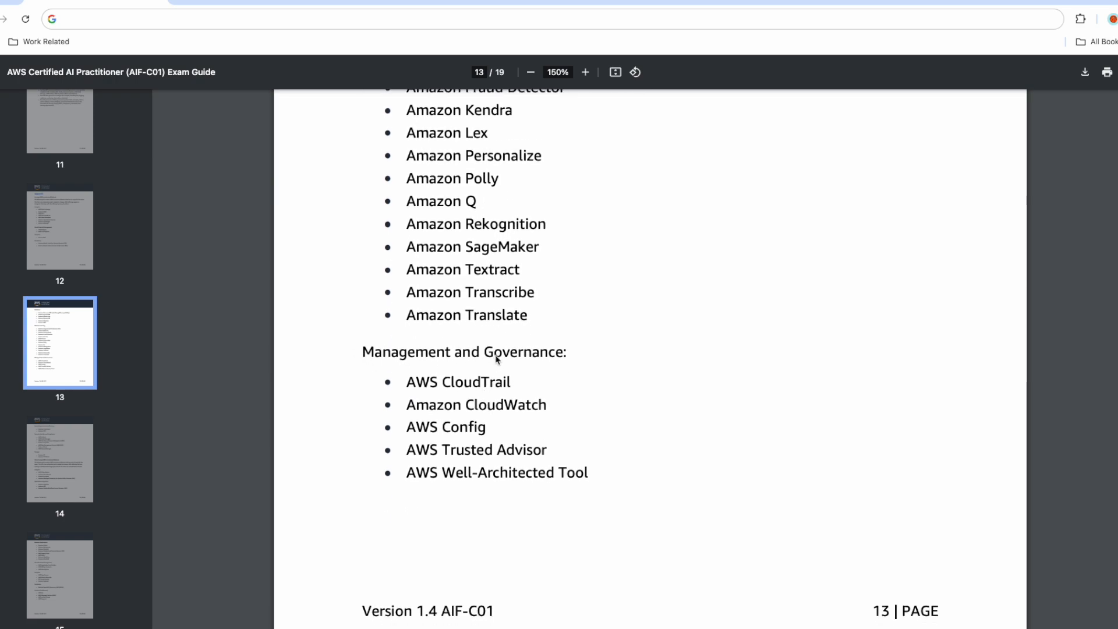
{"action": "mouse_move", "coordinate": [533, 416]}
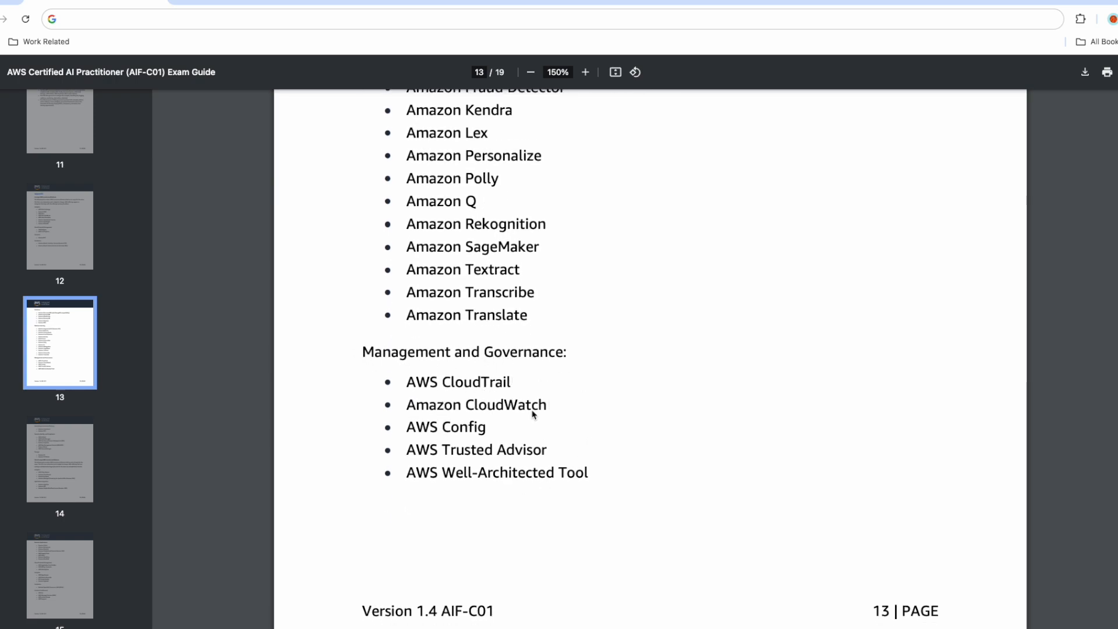
{"action": "mouse_move", "coordinate": [536, 454]}
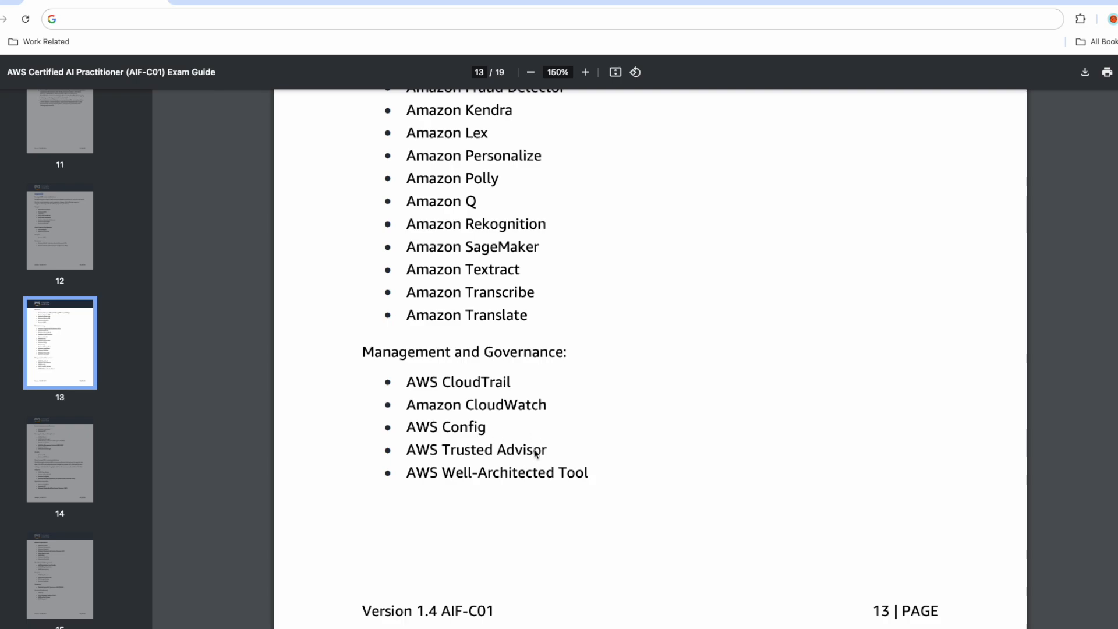
{"action": "scroll", "scroll_direction": "down", "scroll_amount": 3}
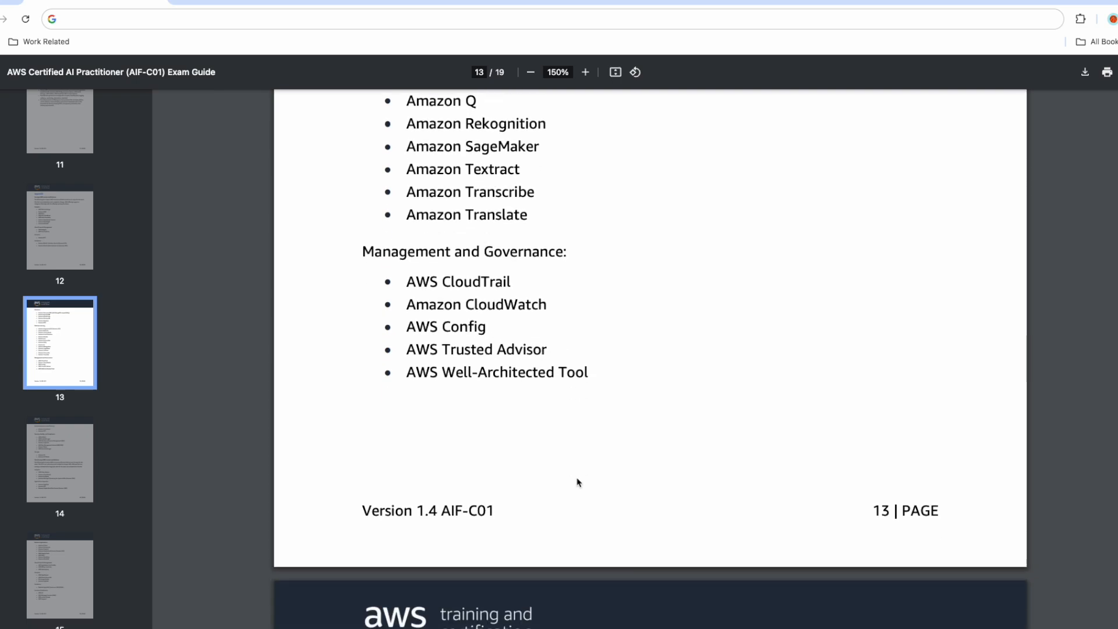
{"action": "scroll", "scroll_direction": "down", "scroll_amount": 3}
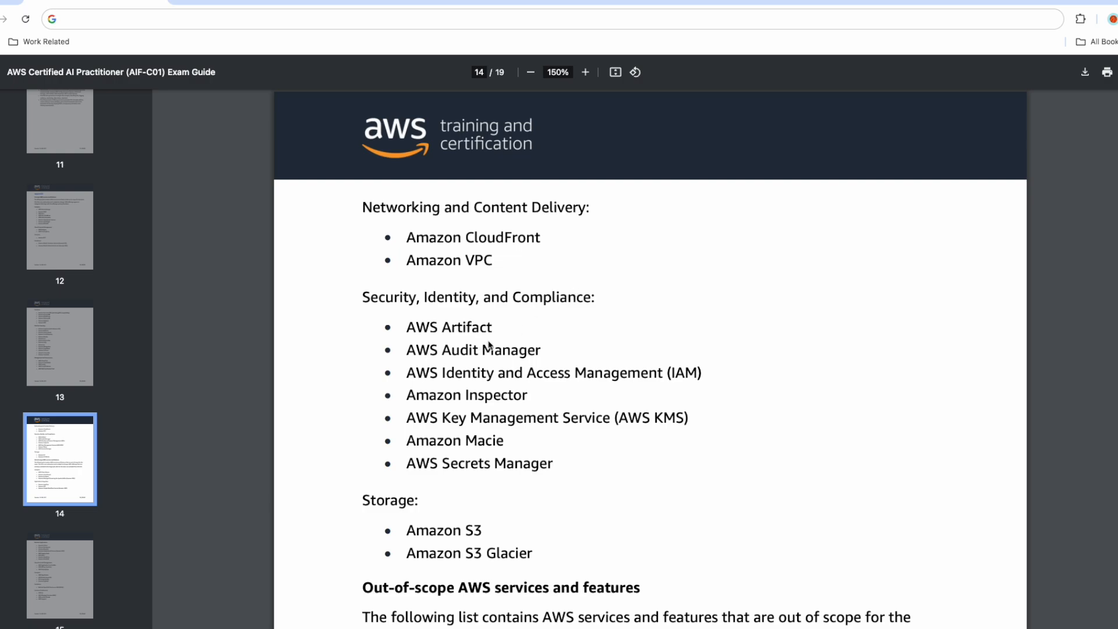
{"action": "mouse_move", "coordinate": [473, 418]}
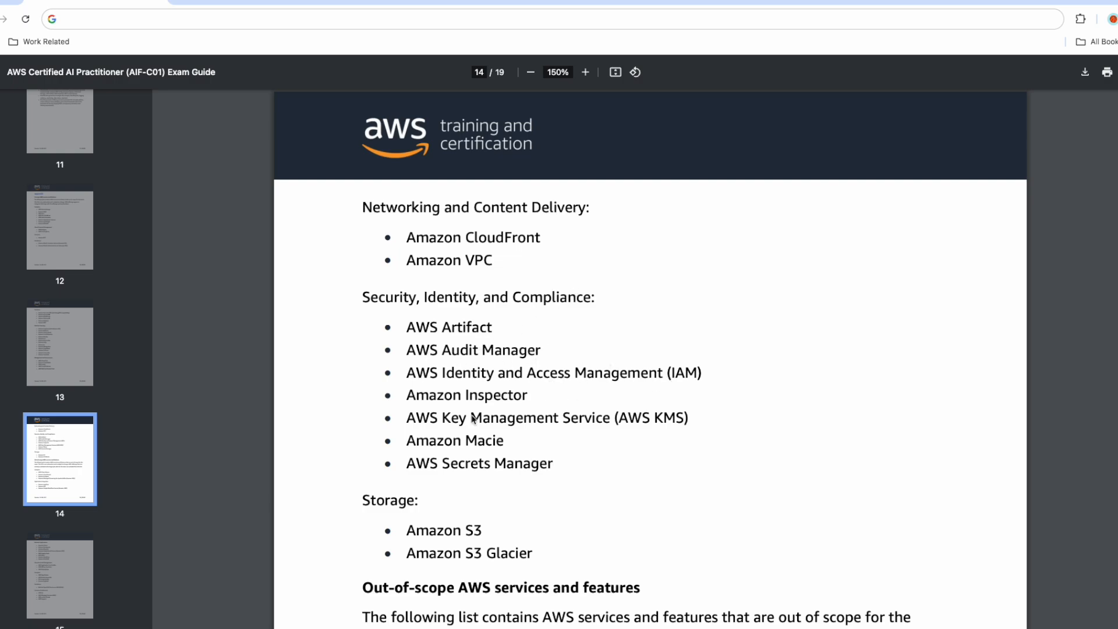
{"action": "mouse_move", "coordinate": [647, 428]}
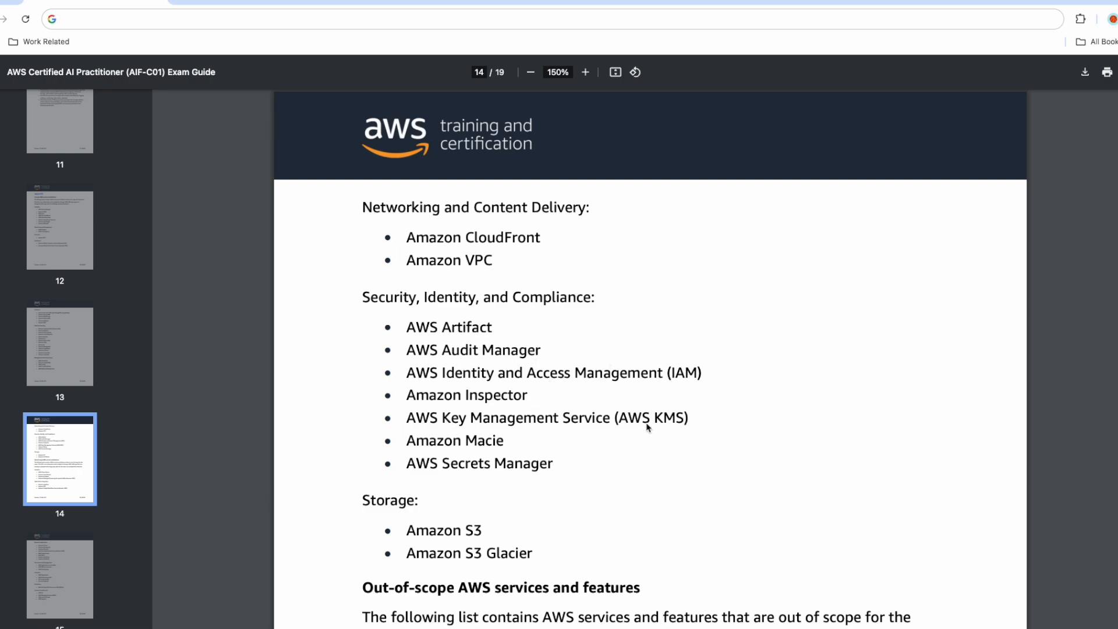
{"action": "mouse_move", "coordinate": [525, 475]}
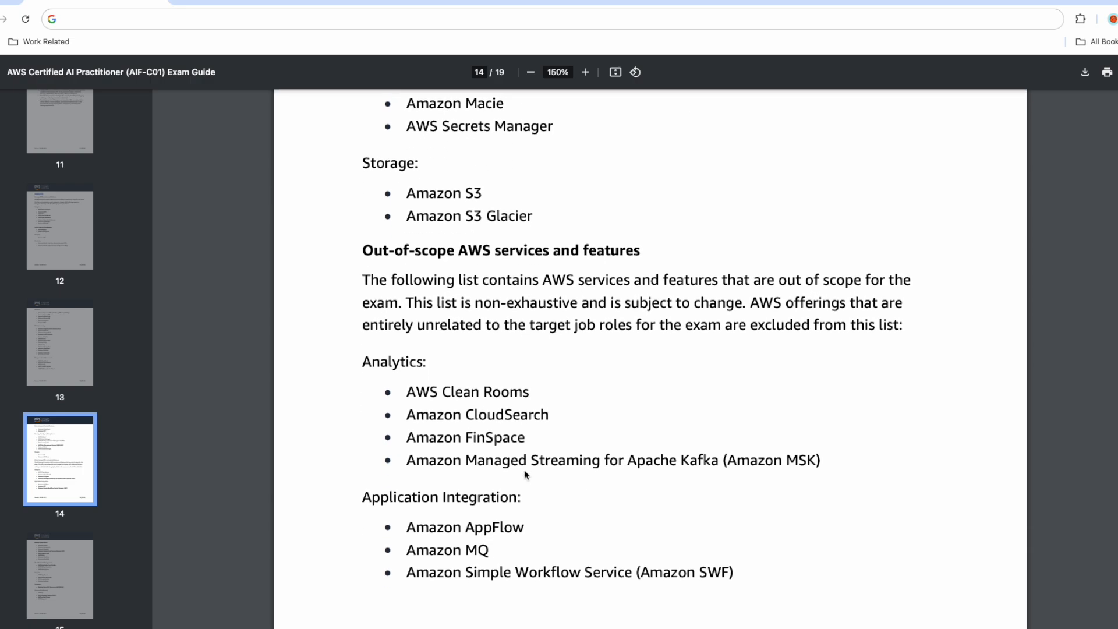
{"action": "scroll", "scroll_direction": "down", "scroll_amount": 3}
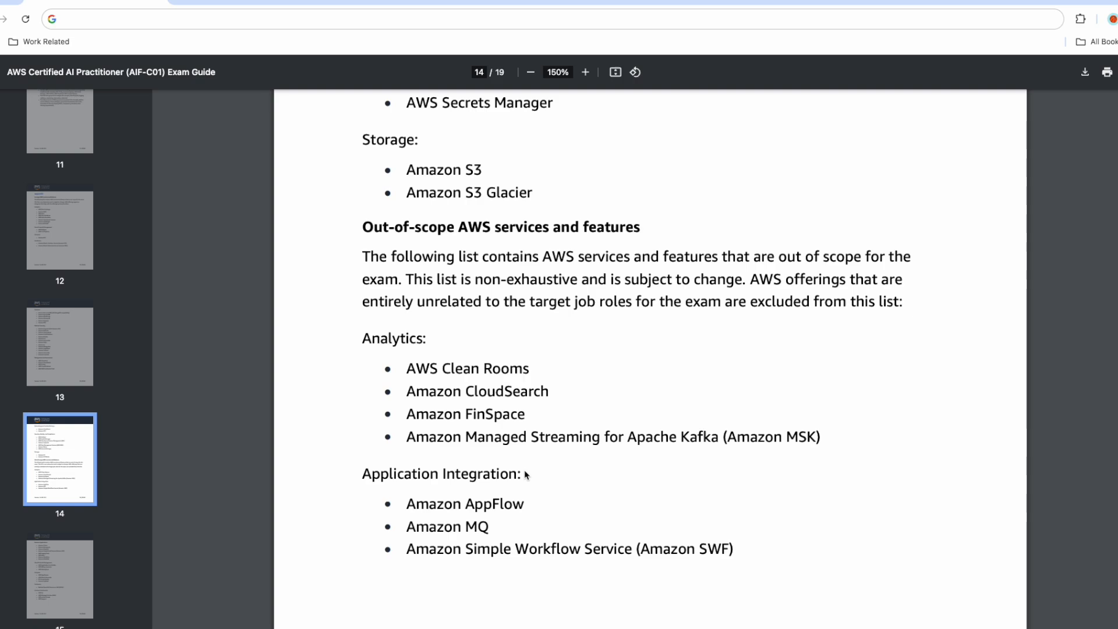
{"action": "mouse_move", "coordinate": [403, 338]}
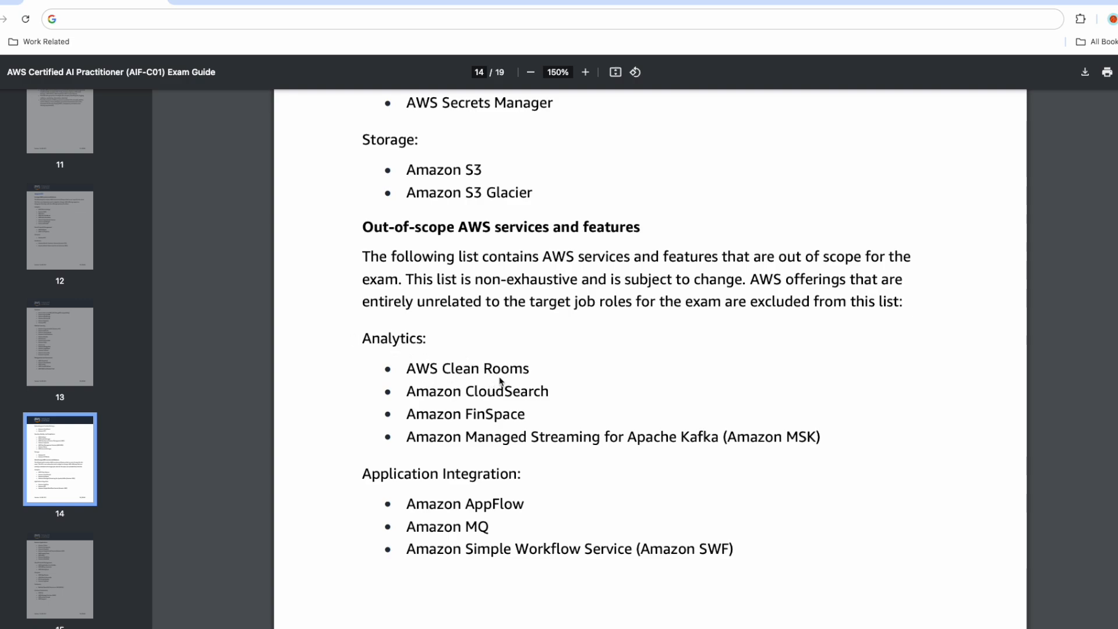
{"action": "mouse_move", "coordinate": [518, 399]}
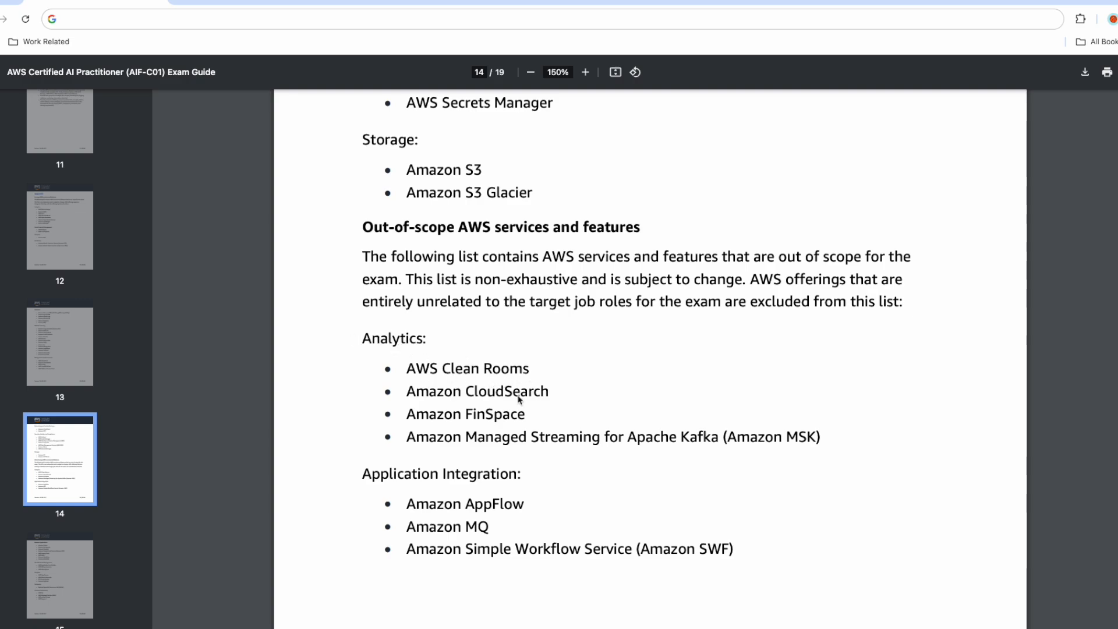
{"action": "mouse_move", "coordinate": [496, 425]}
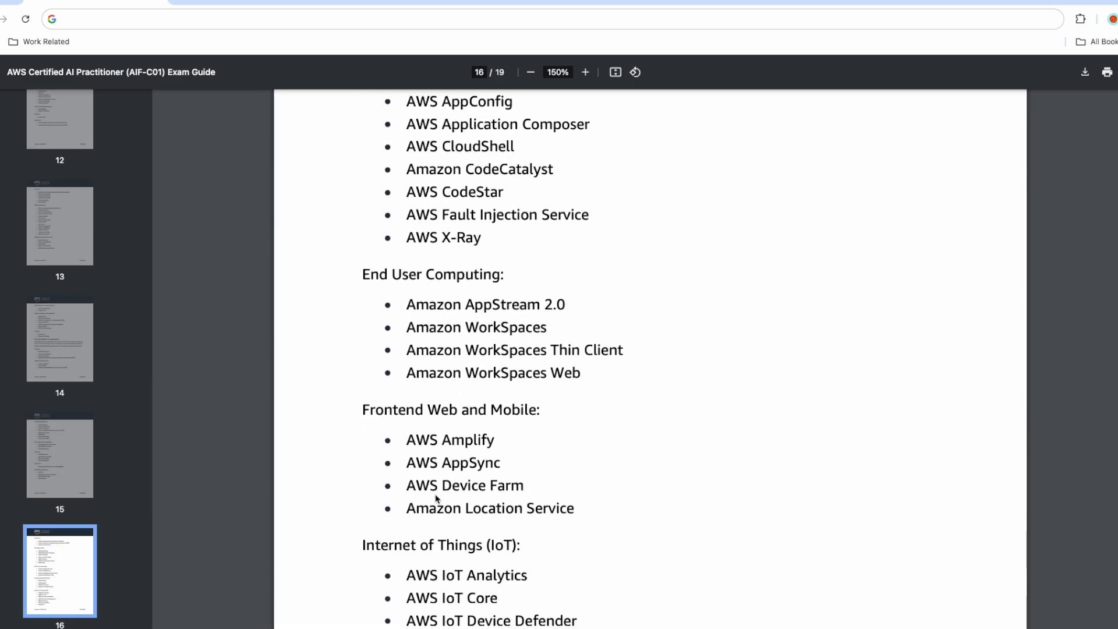
Scroll through pages 16–19 of the out-of-scope services list to the guide's final page.
{"action": "scroll", "scroll_direction": "down", "scroll_amount": 3}
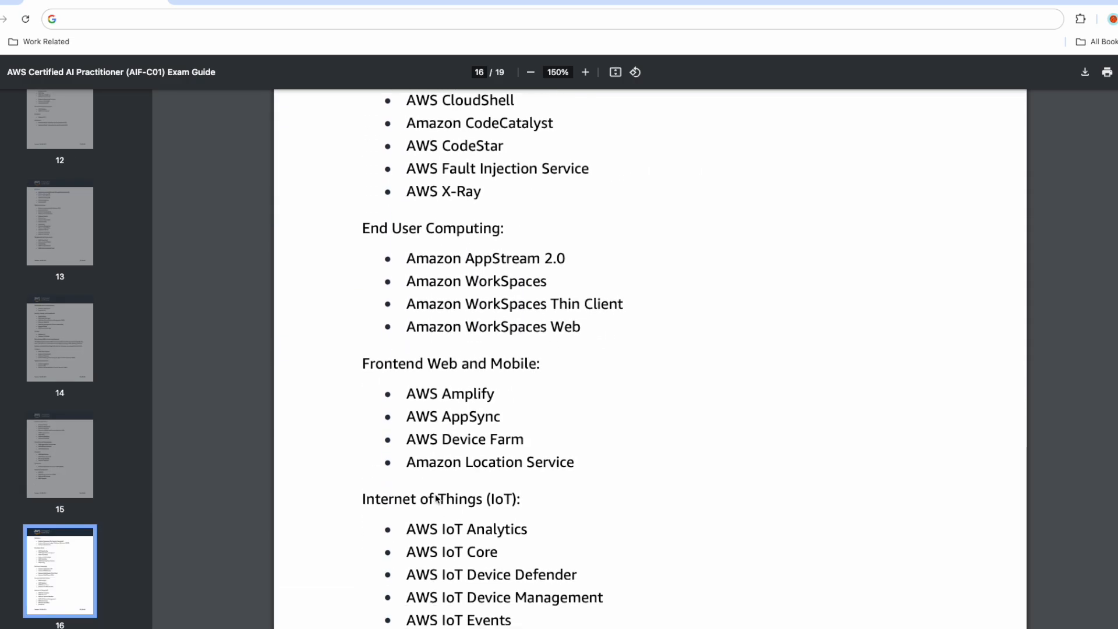
{"action": "scroll", "scroll_direction": "down", "scroll_amount": 3}
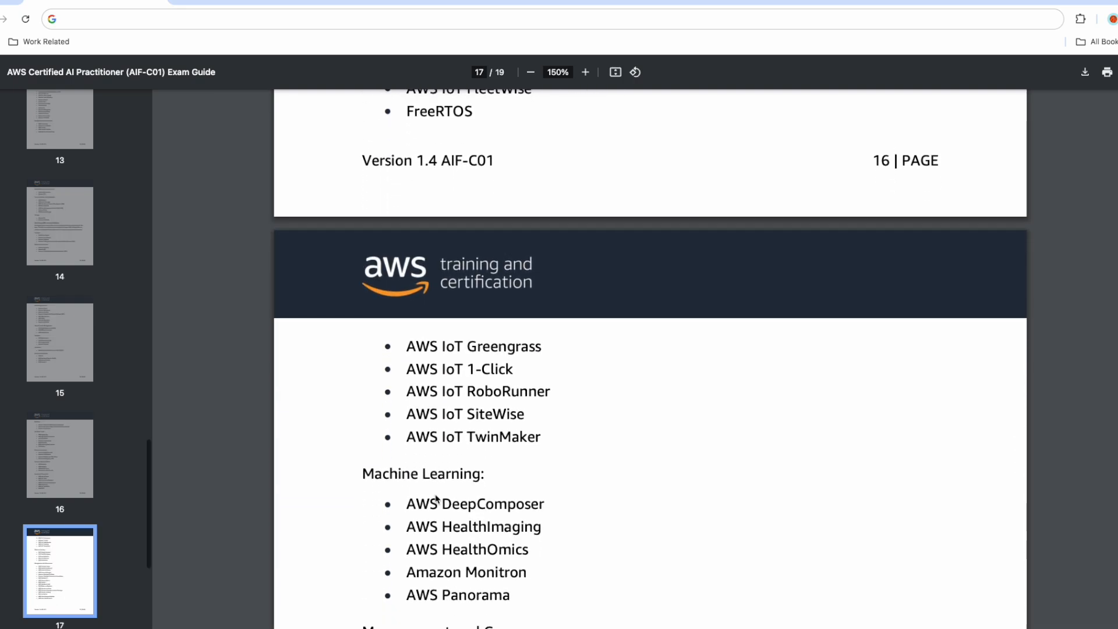
{"action": "scroll", "scroll_direction": "down", "scroll_amount": 3}
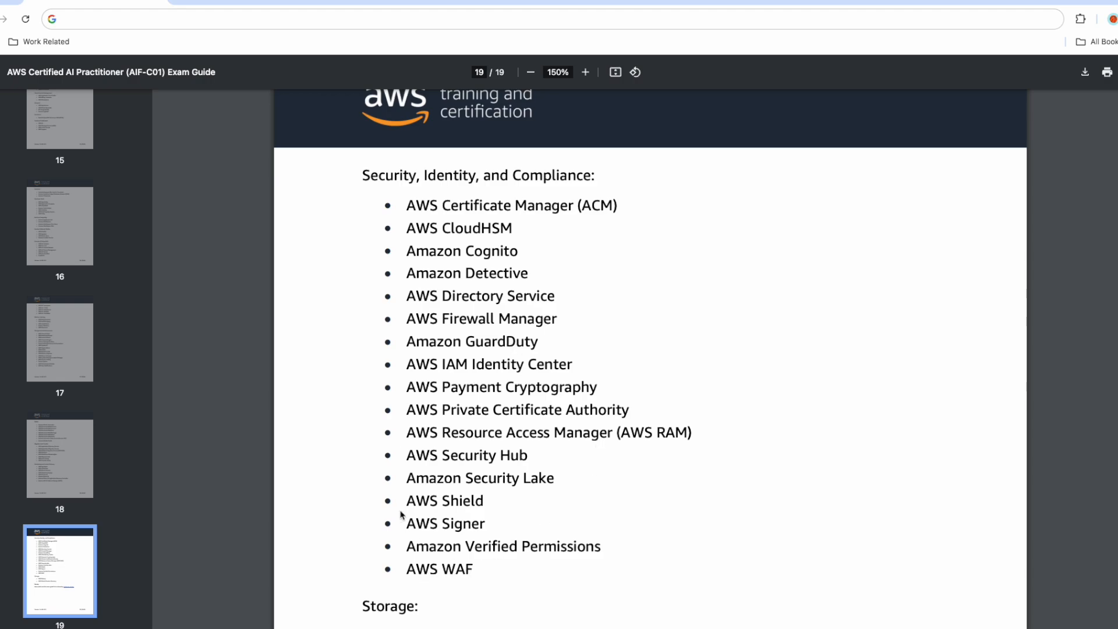
{"action": "mouse_move", "coordinate": [448, 511]}
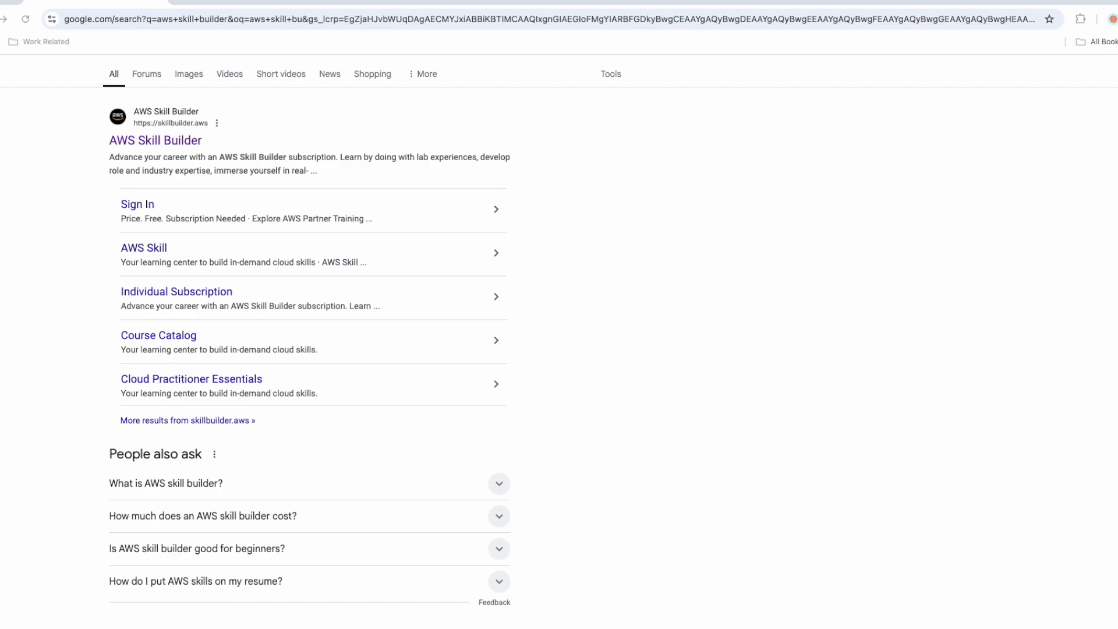
{"action": "mouse_move", "coordinate": [221, 115]}
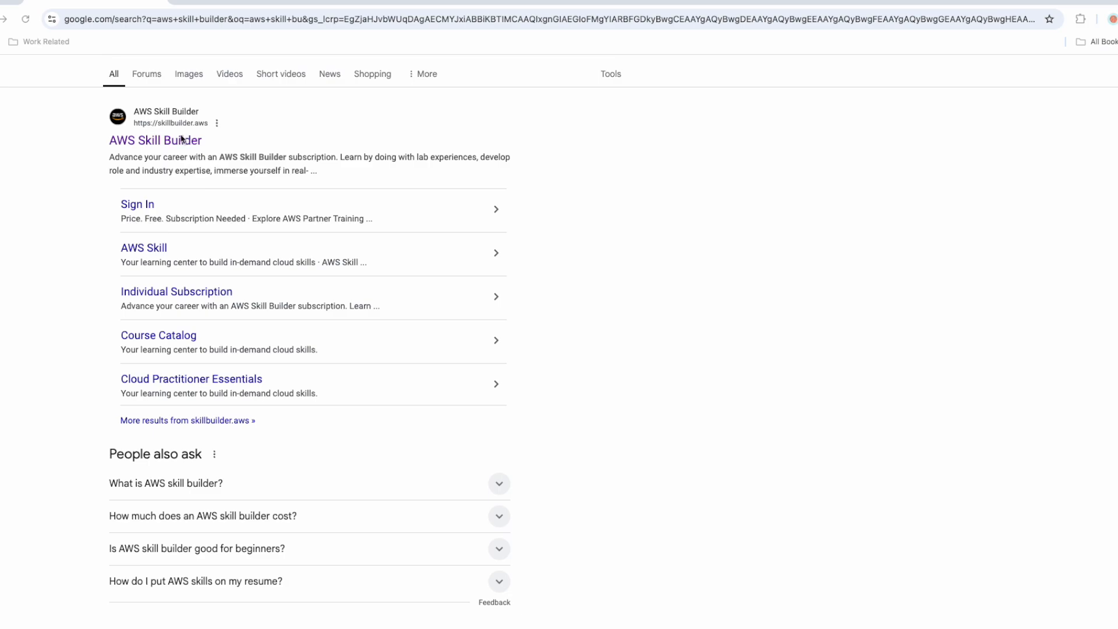
Open skillbuilder.aws from the AWS Skill Builder Google search result.
{"action": "left_click", "coordinate": [155, 140]}
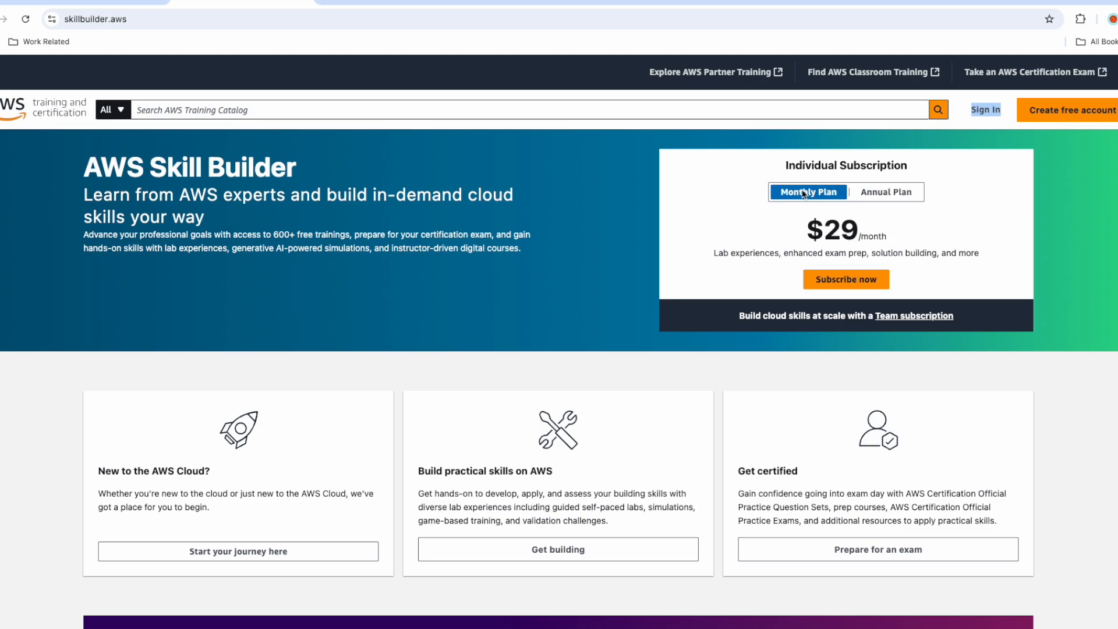
{"action": "mouse_move", "coordinate": [1067, 110]}
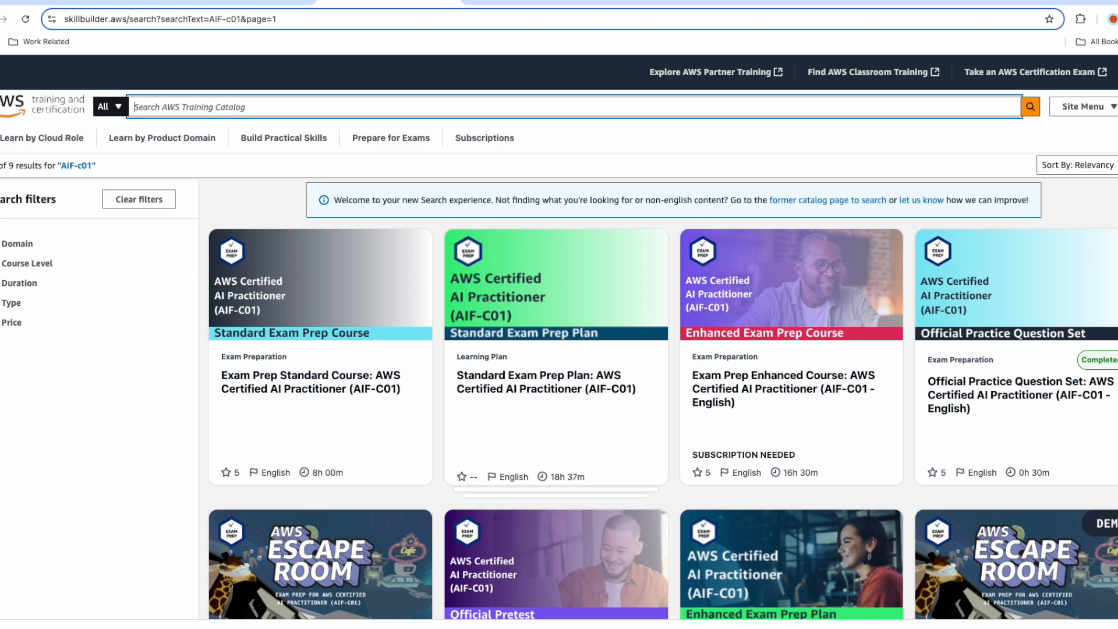
Search the Skill Builder catalog for 'AIF-c01' to list the exam prep courses.
{"action": "type", "text": "A"}
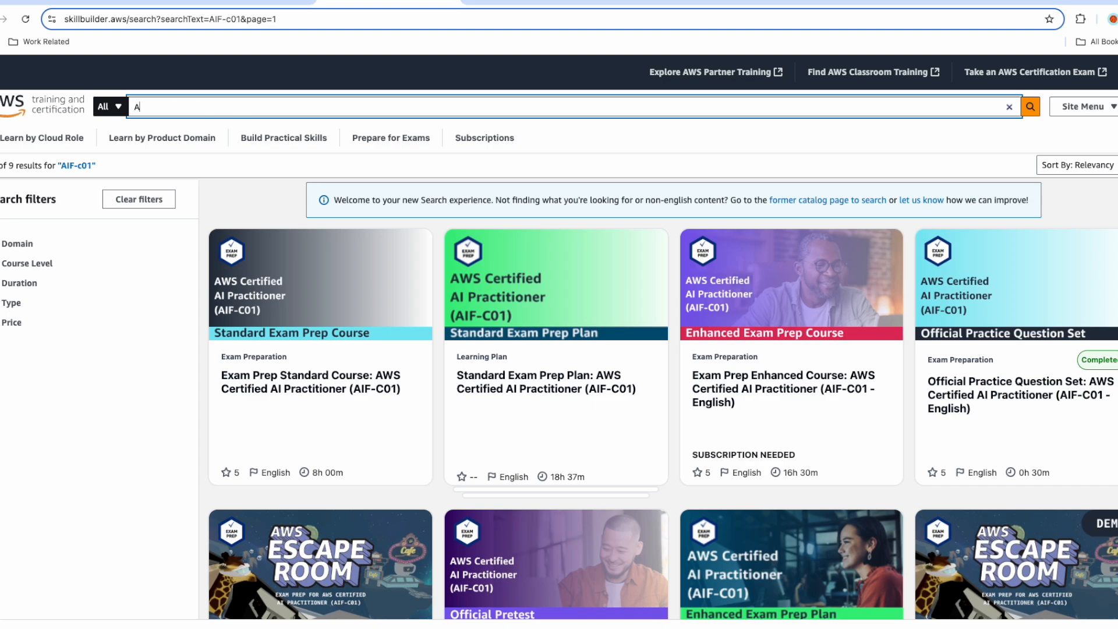
{"action": "type", "text": "IF-c01"}
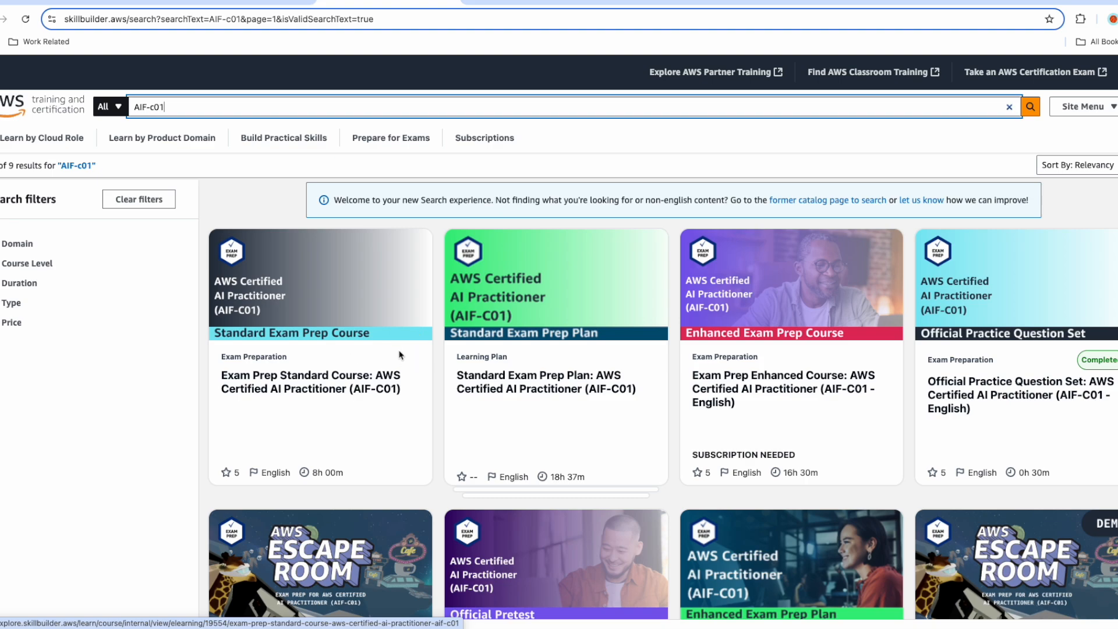
{"action": "mouse_move", "coordinate": [307, 308]}
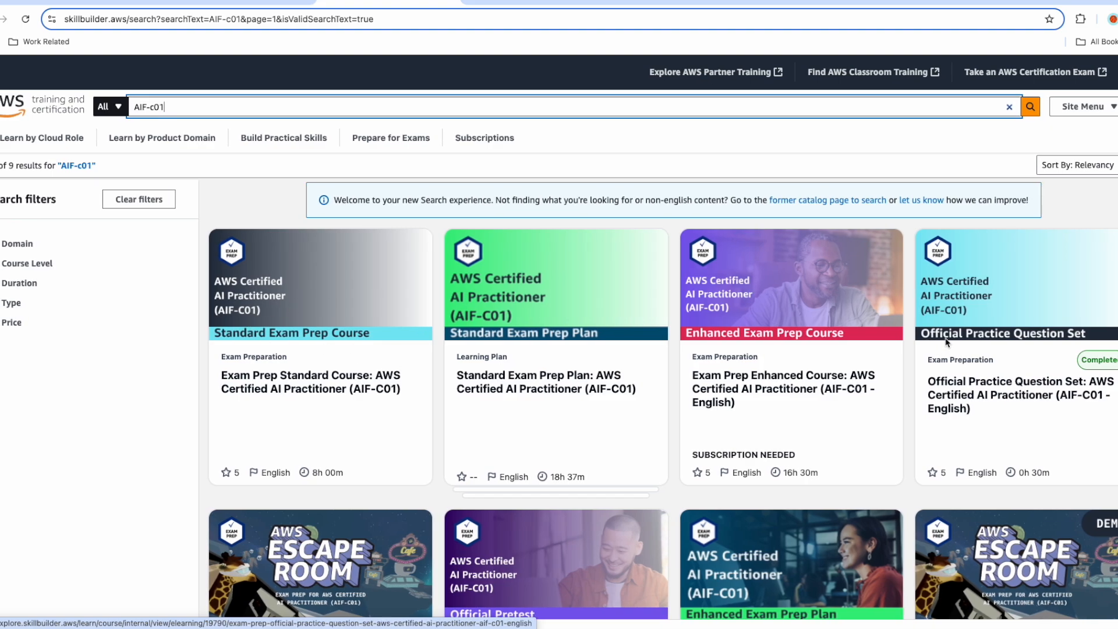
{"action": "mouse_move", "coordinate": [1067, 342]}
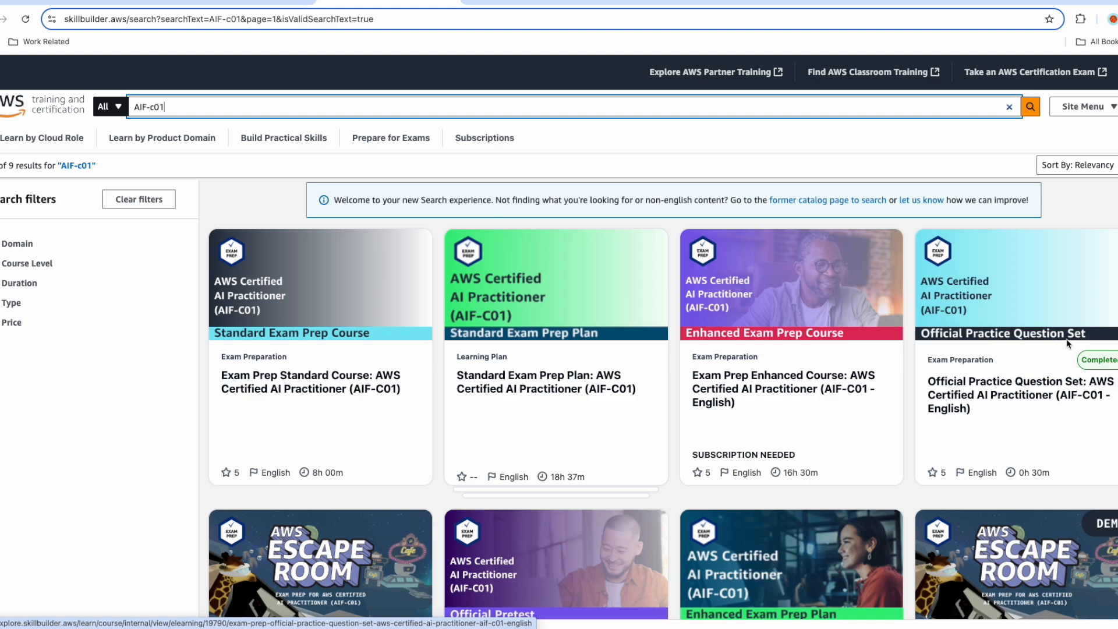
{"action": "mouse_move", "coordinate": [1090, 370]}
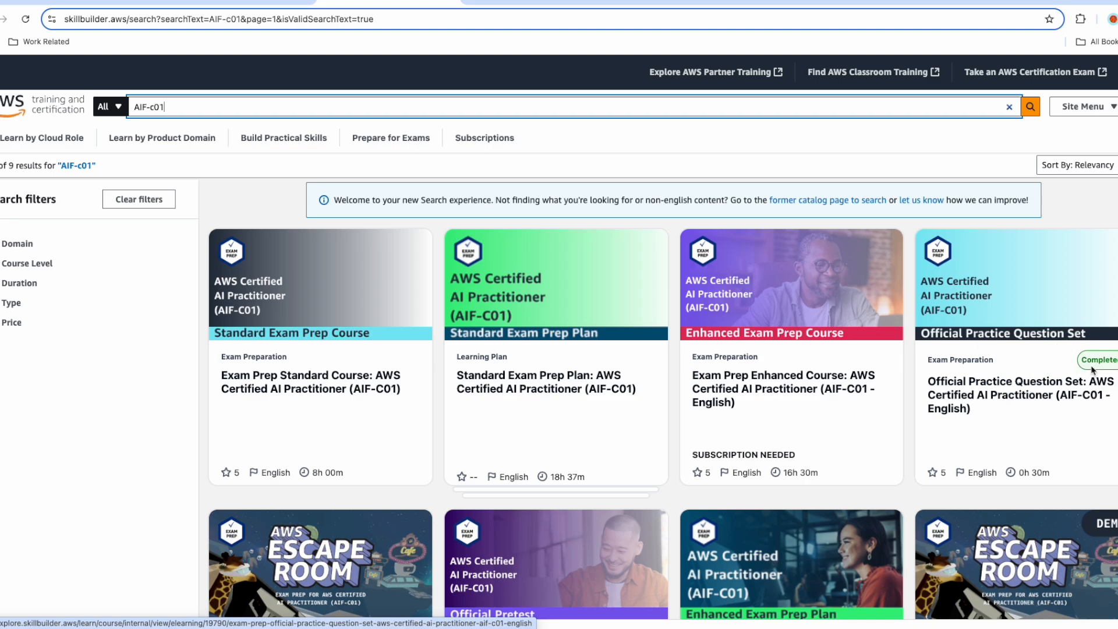
{"action": "mouse_move", "coordinate": [1099, 367]}
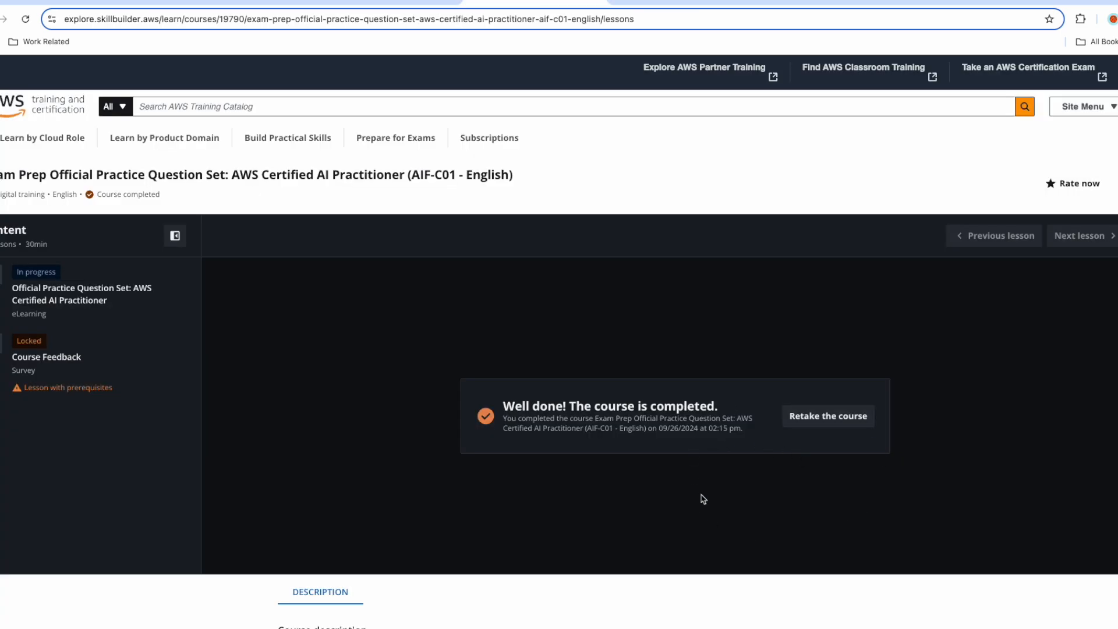
{"action": "mouse_move", "coordinate": [629, 410]}
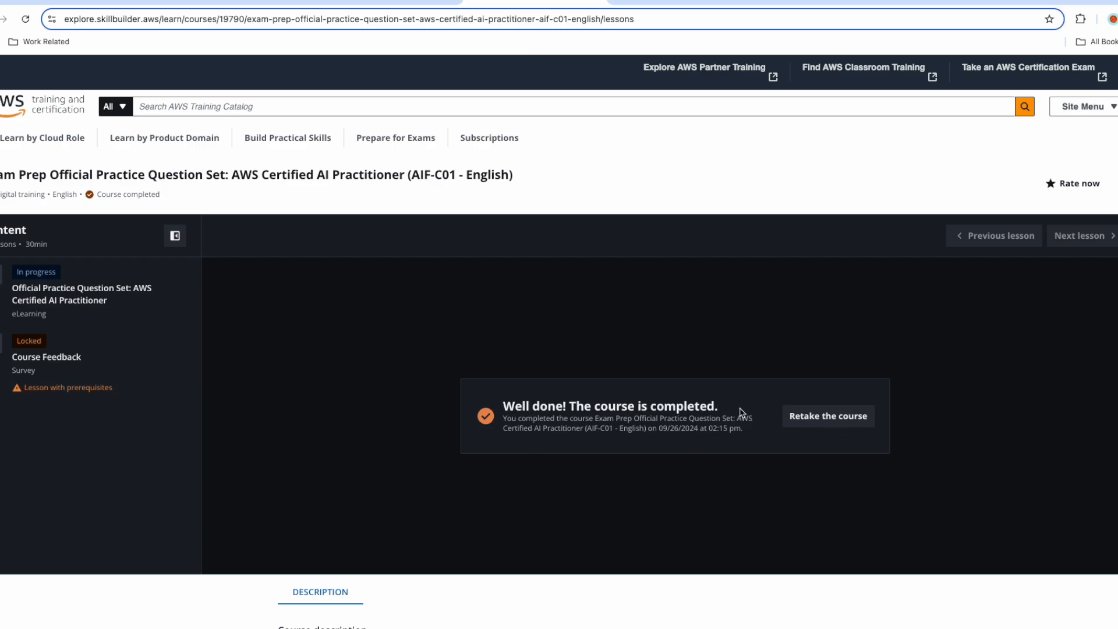
Open the Official Practice Question Set lessons and launch the question set on BenchPrep.
{"action": "left_click", "coordinate": [81, 292]}
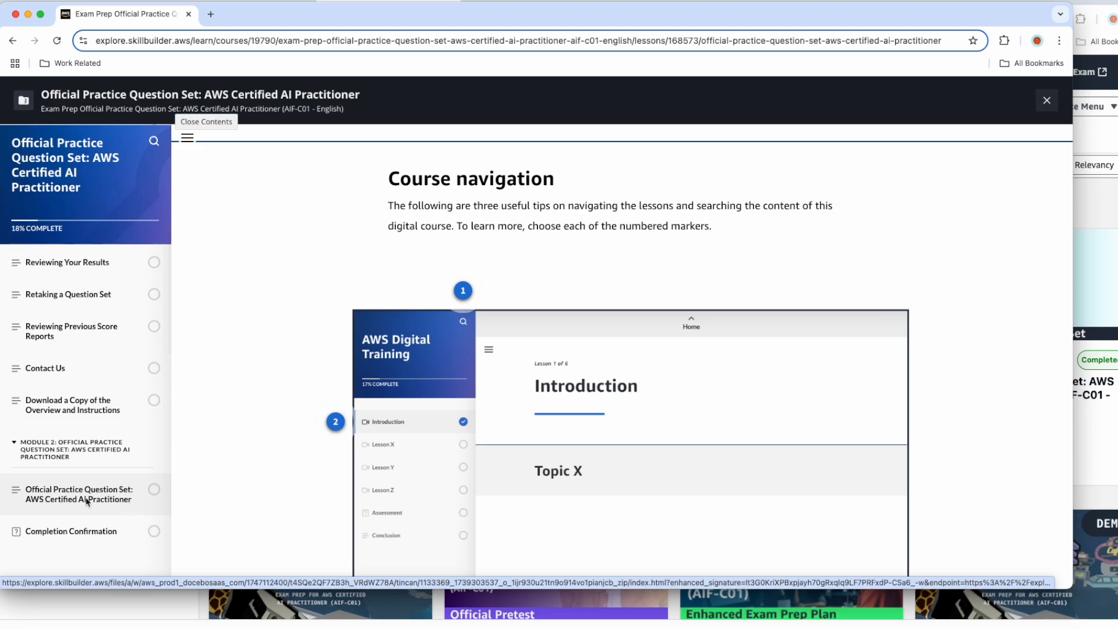
{"action": "scroll", "scroll_direction": "down", "scroll_amount": 3}
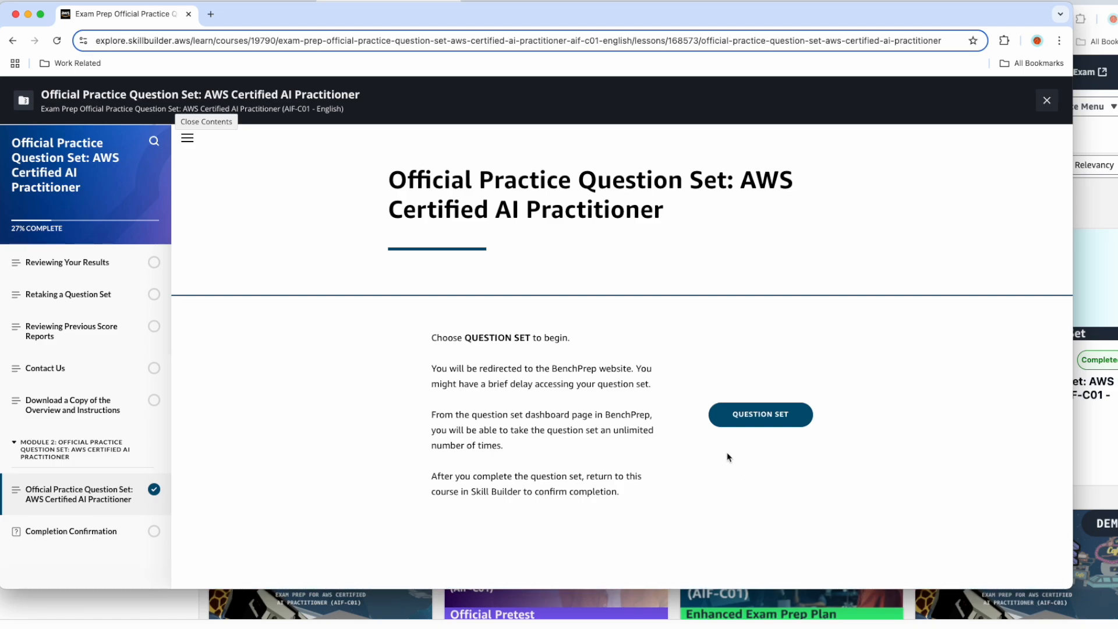
{"action": "left_click", "coordinate": [759, 413]}
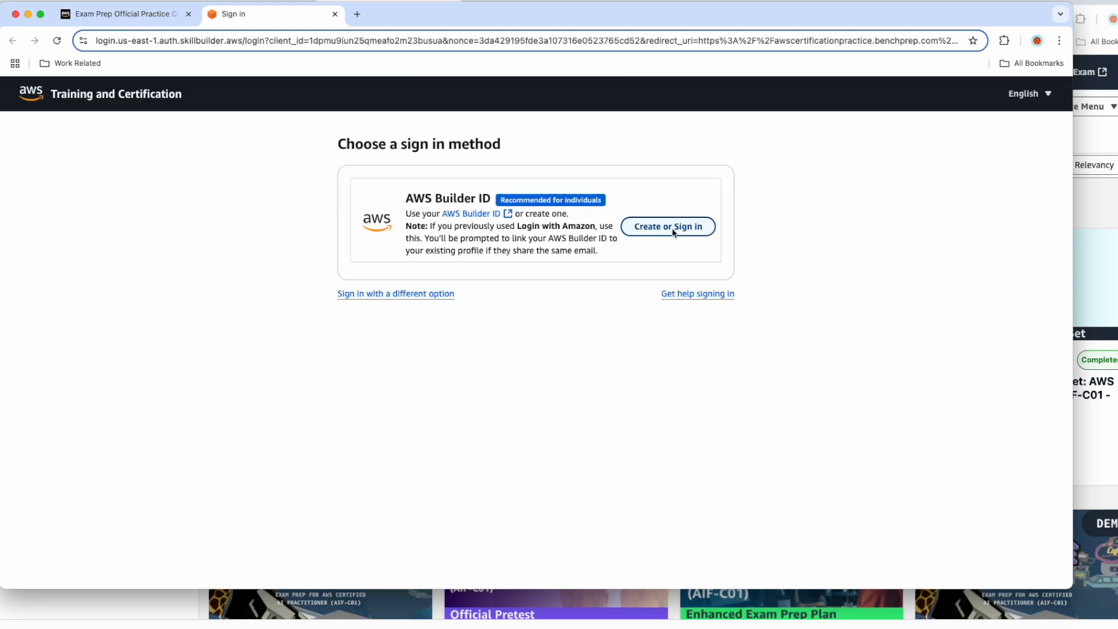
Sign in with AWS Builder ID and start the AI Practitioner practice question set.
{"action": "left_click", "coordinate": [667, 226]}
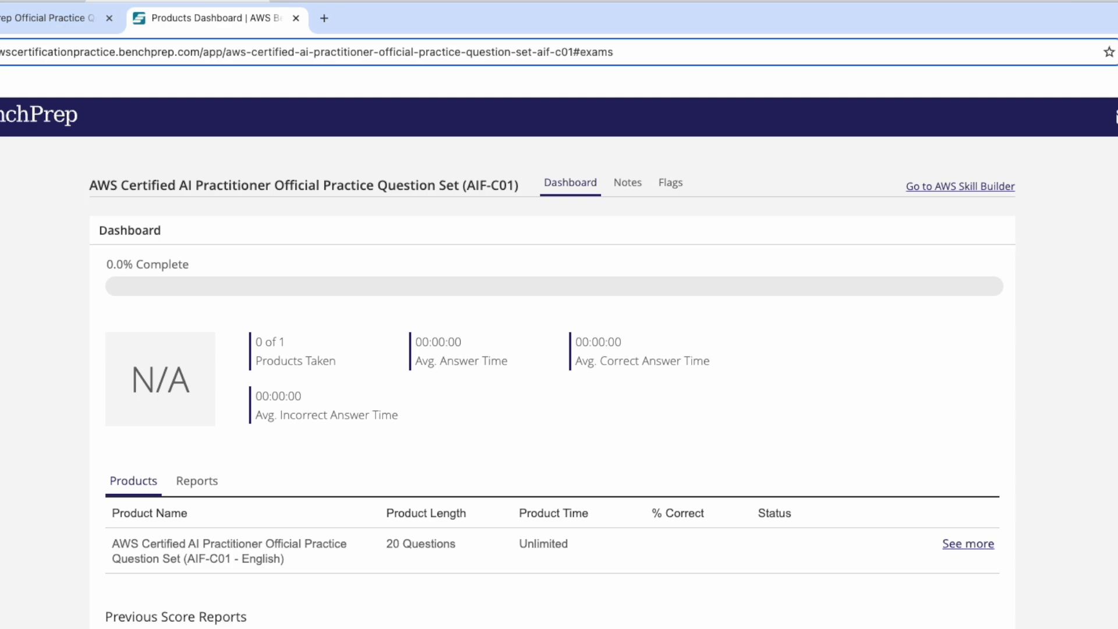
{"action": "mouse_move", "coordinate": [504, 564]}
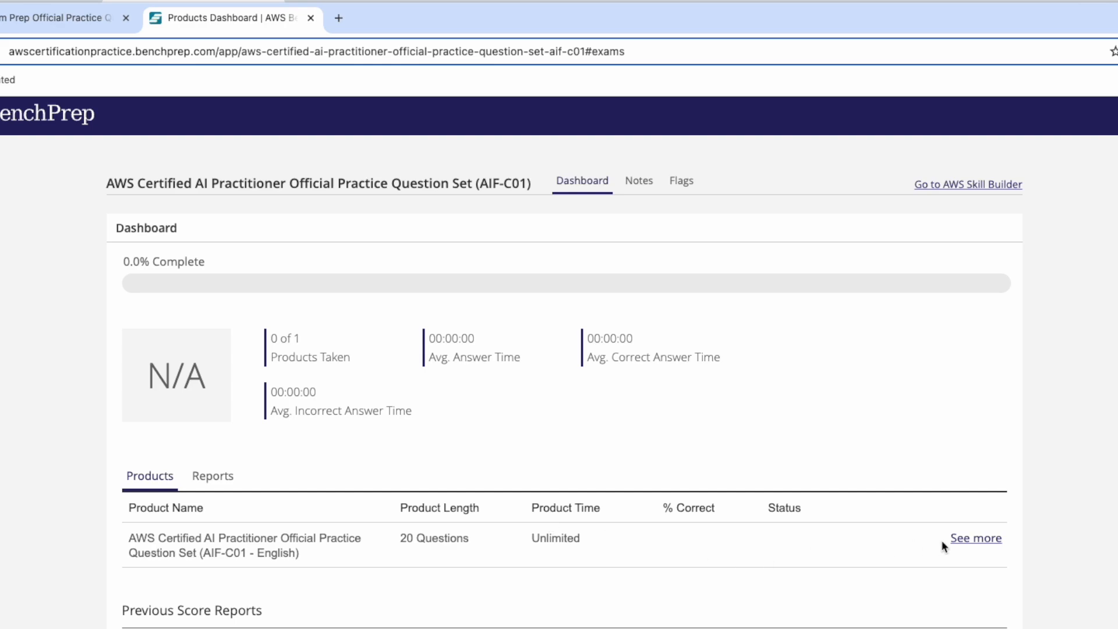
{"action": "left_click", "coordinate": [975, 537]}
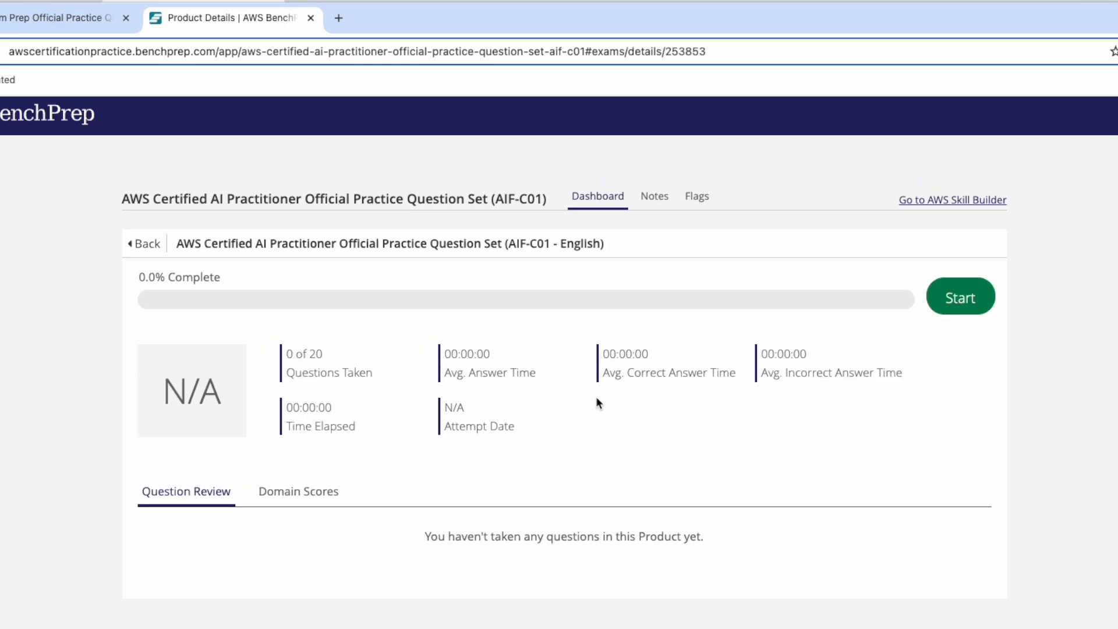
{"action": "left_click", "coordinate": [960, 297]}
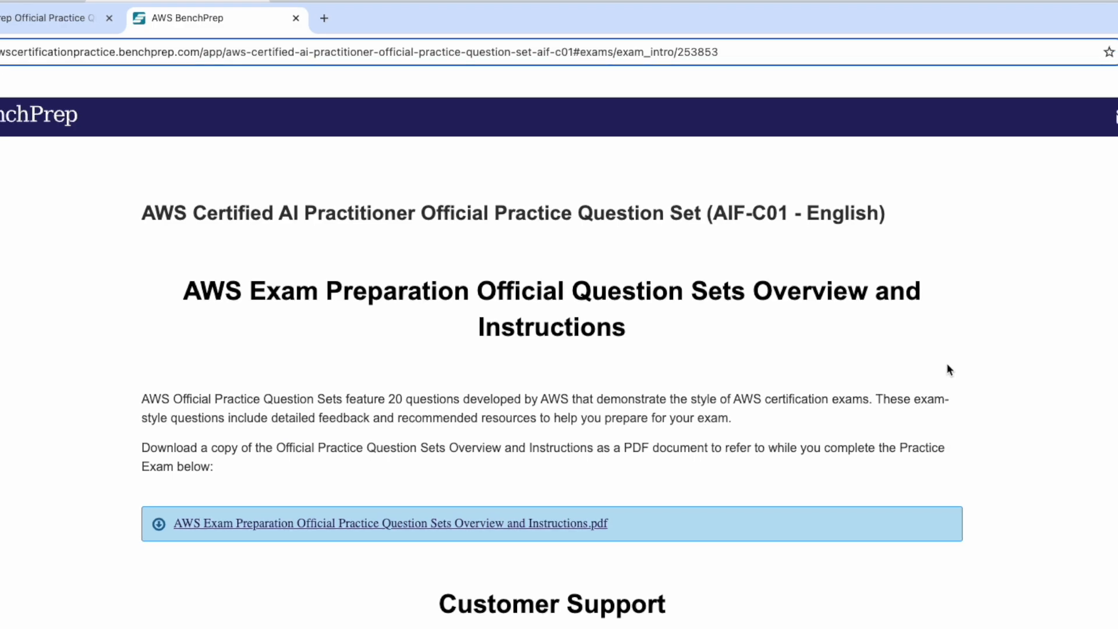
{"action": "scroll", "scroll_direction": "down", "scroll_amount": 3}
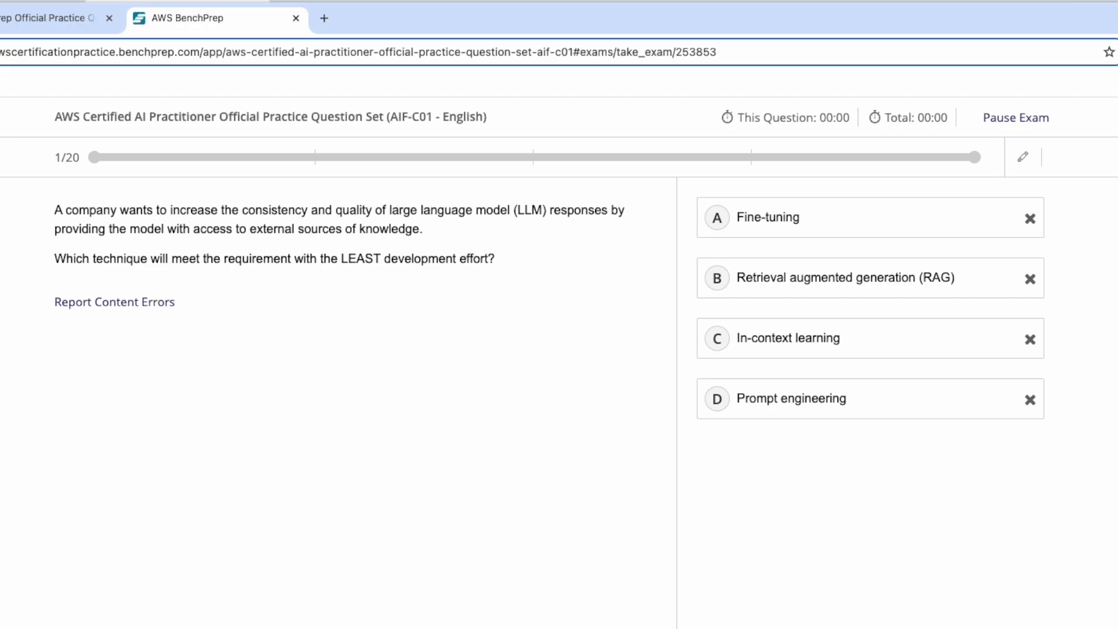
{"action": "mouse_move", "coordinate": [87, 162]}
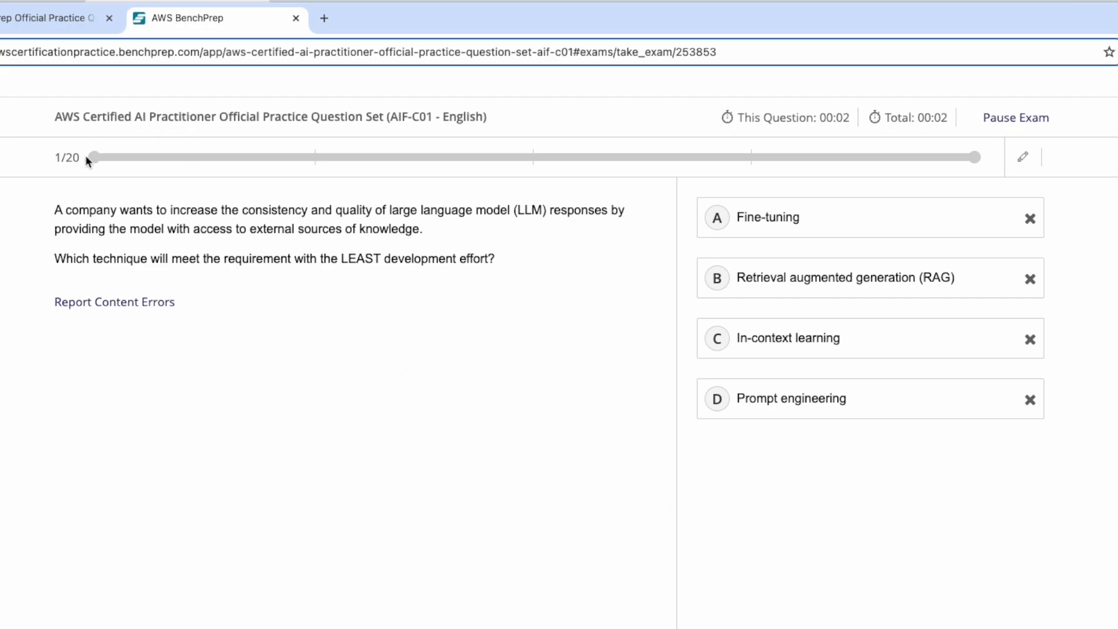
{"action": "mouse_move", "coordinate": [606, 406]}
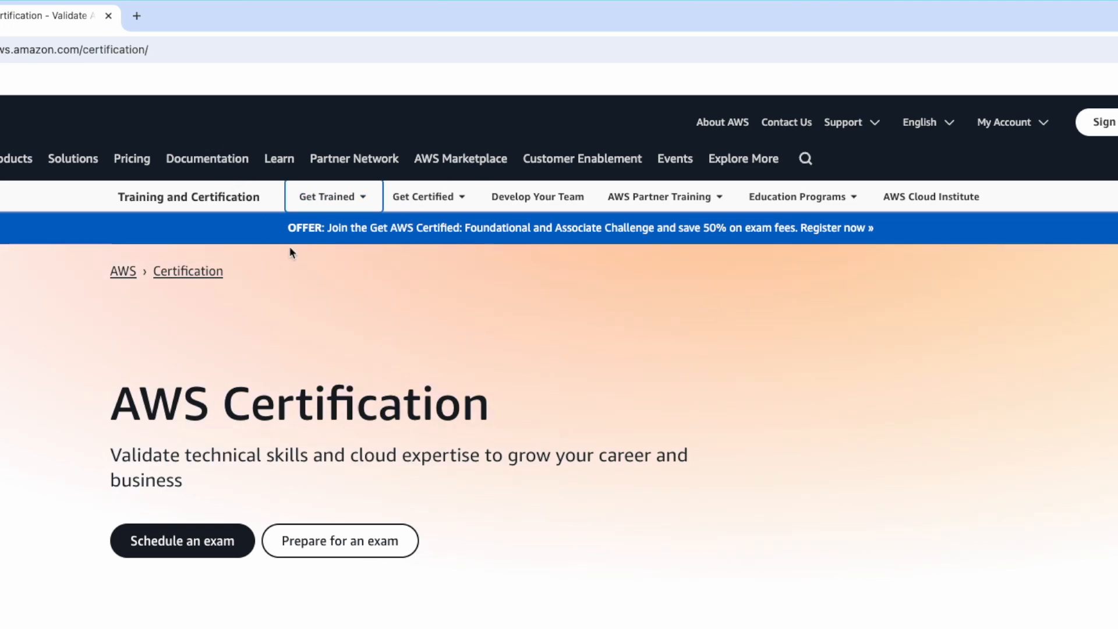
Expand the Get Certified menu on the AWS Certification page.
{"action": "left_click", "coordinate": [423, 197]}
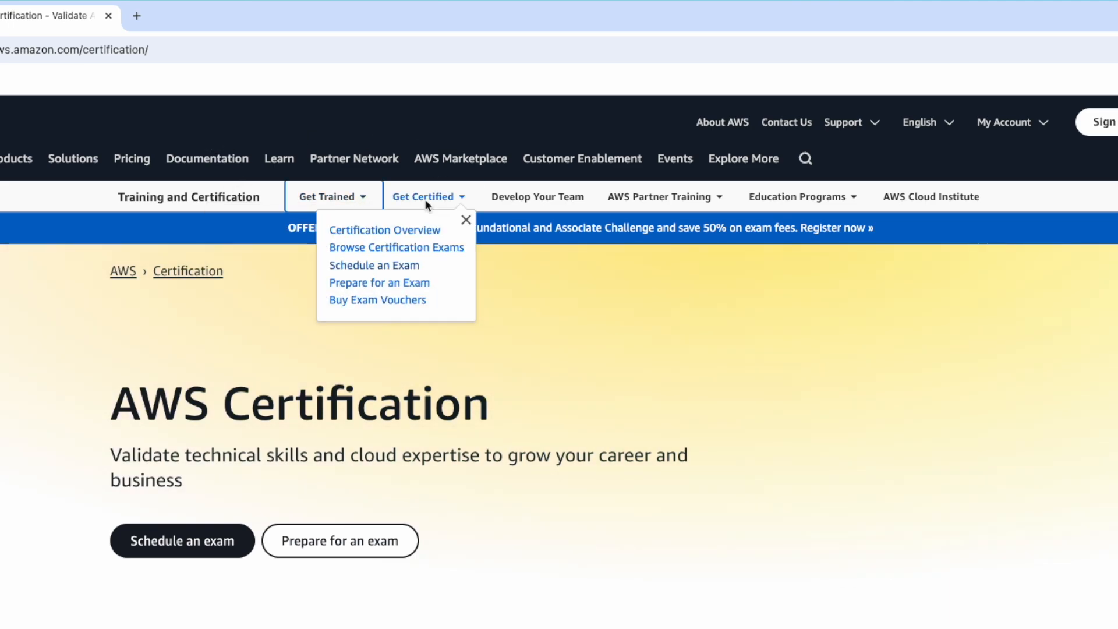
{"action": "mouse_move", "coordinate": [374, 266]}
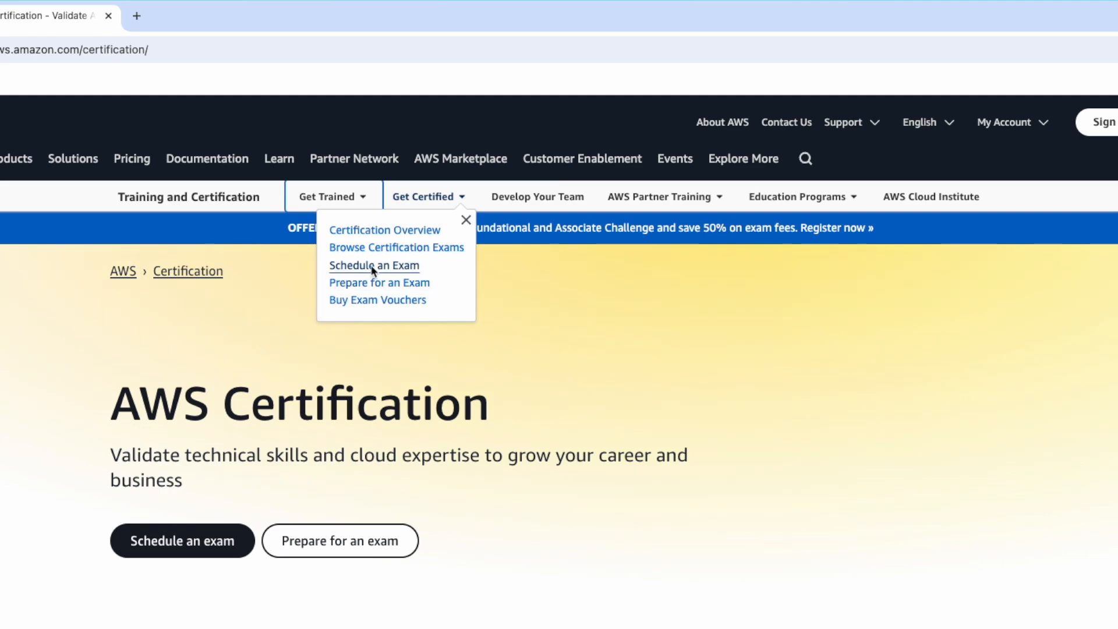
Go through Schedule an Exam to reach the CertMetrics certification account dashboard.
{"action": "left_click", "coordinate": [374, 266]}
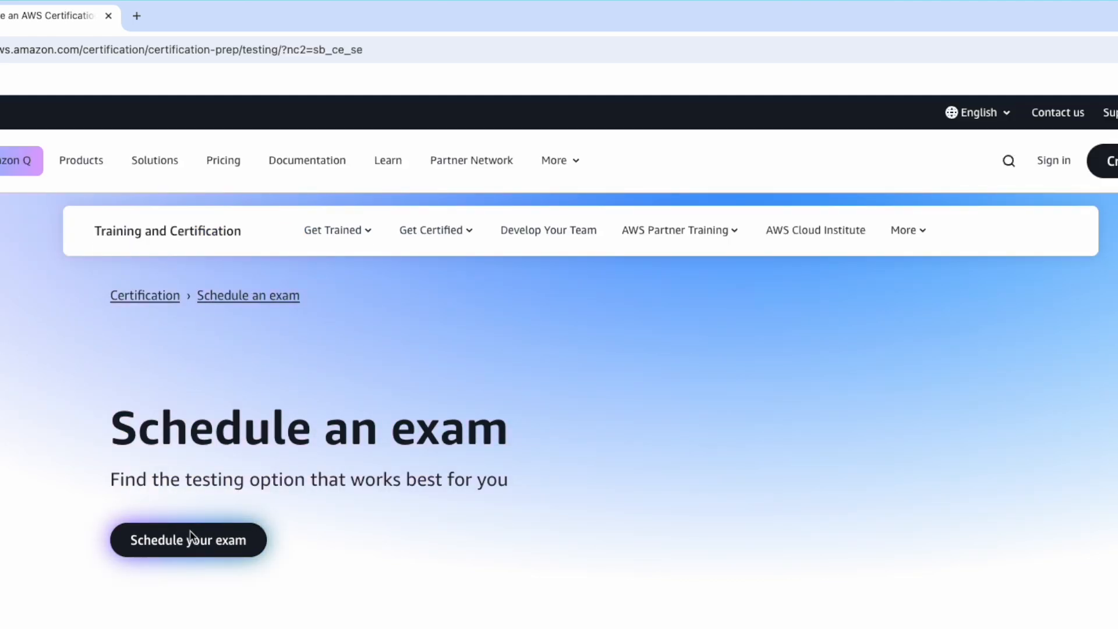
{"action": "left_click", "coordinate": [187, 539]}
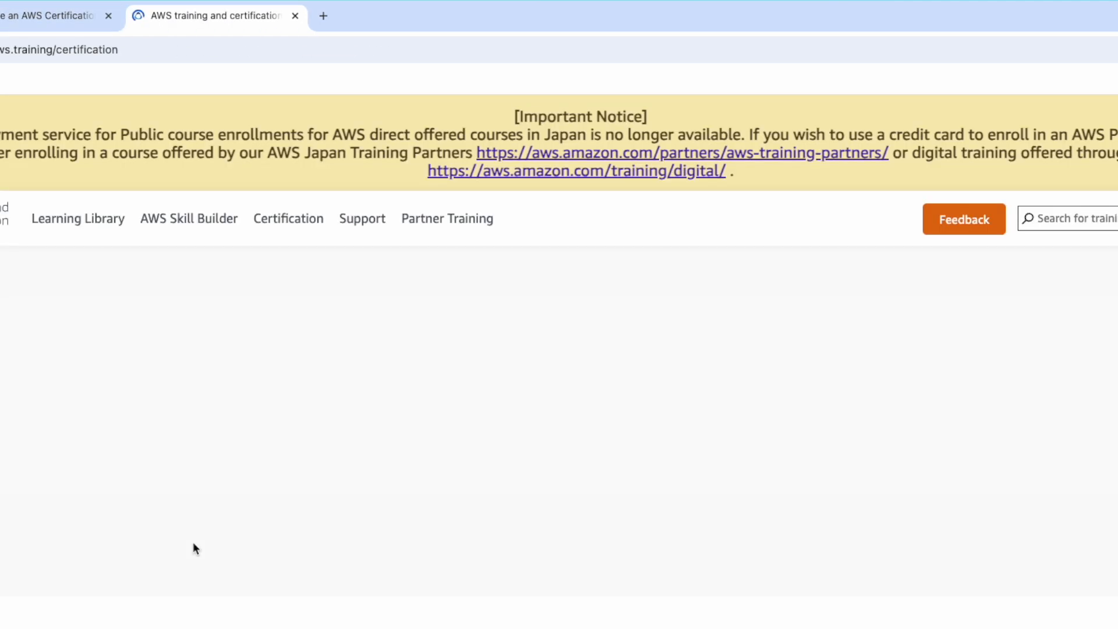
{"action": "left_click", "coordinate": [310, 13]}
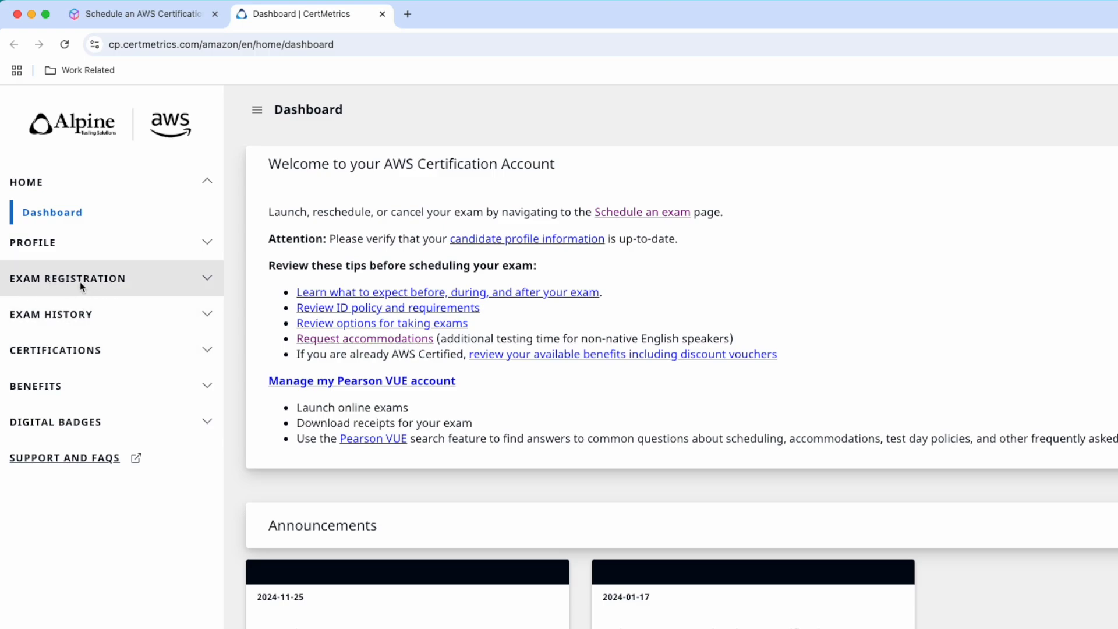
Check the approved ESL +30 accommodation under Exam Registration, then cancel the new request dialog.
{"action": "left_click", "coordinate": [67, 278]}
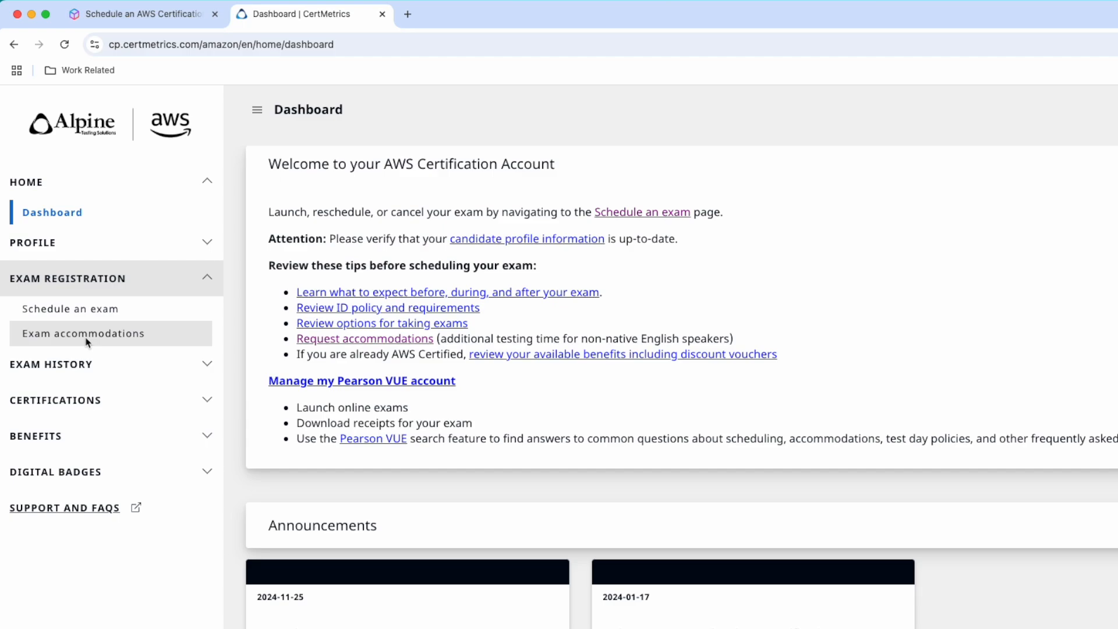
{"action": "left_click", "coordinate": [83, 333]}
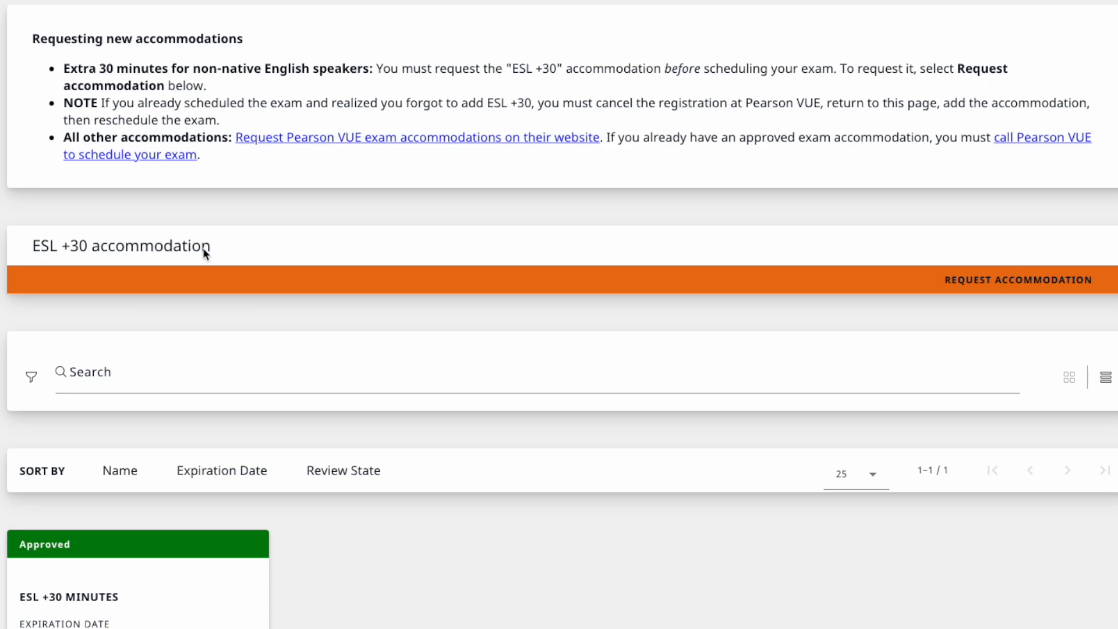
{"action": "mouse_move", "coordinate": [1017, 279]}
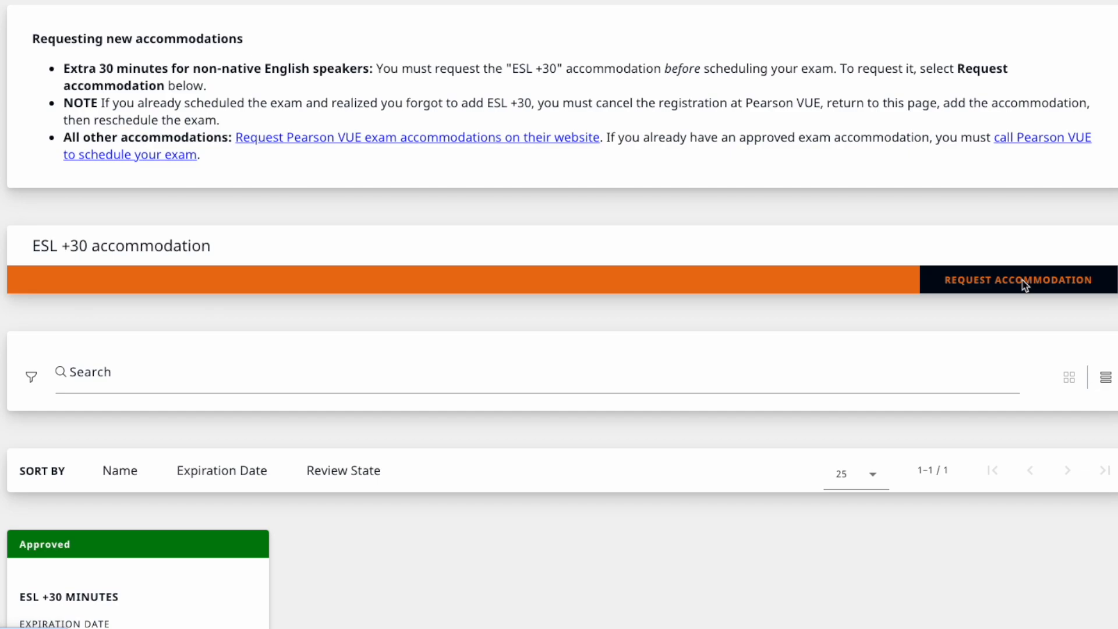
{"action": "left_click", "coordinate": [1015, 279]}
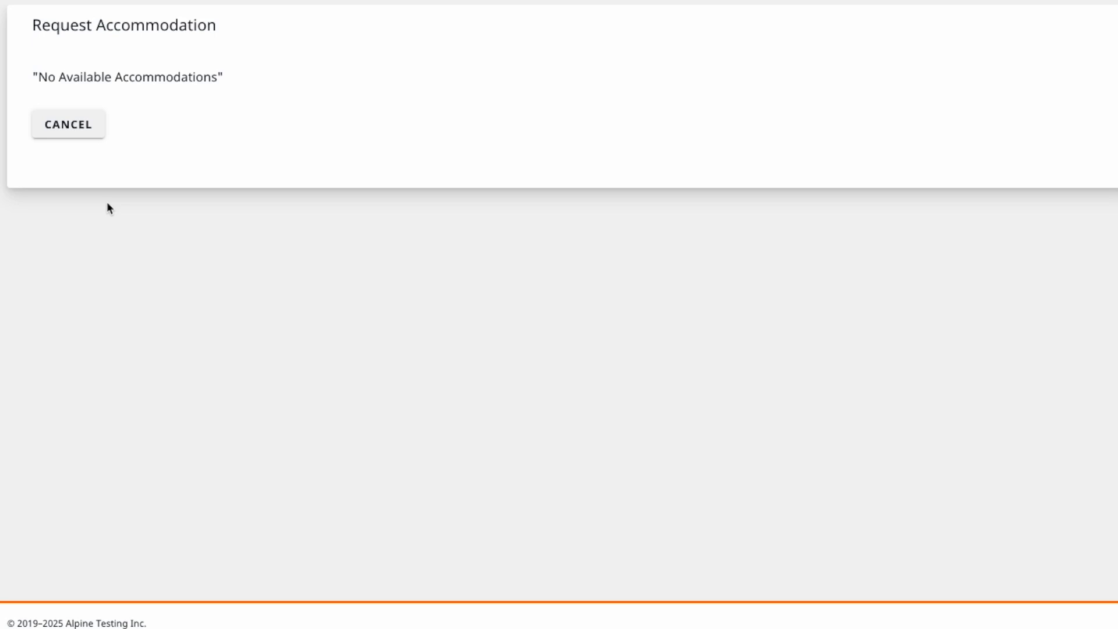
{"action": "left_click", "coordinate": [67, 123]}
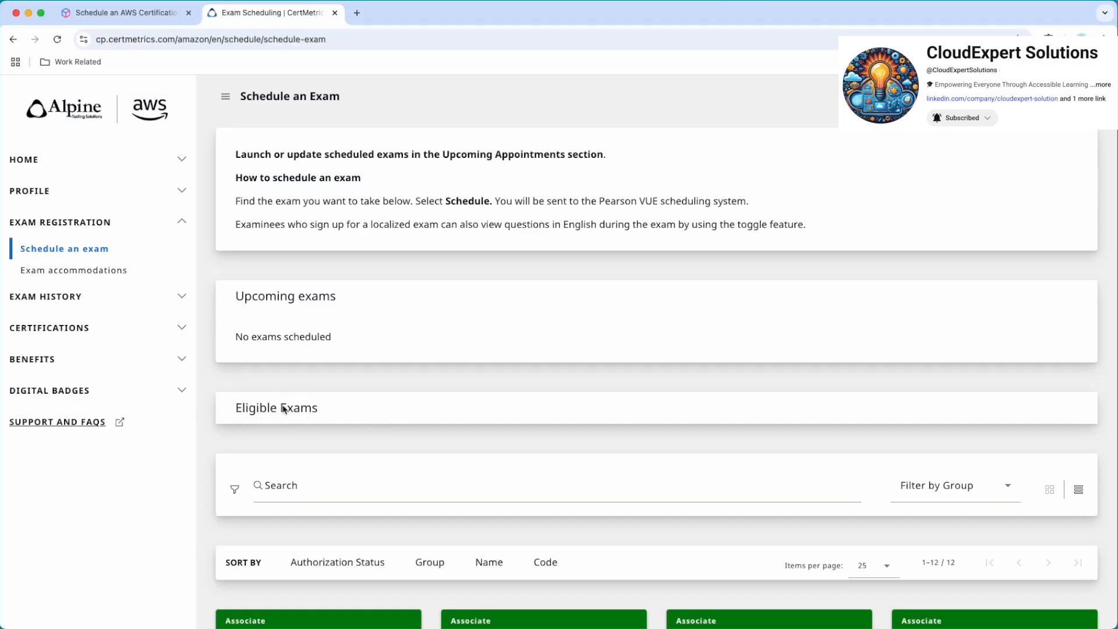
{"action": "mouse_move", "coordinate": [353, 395]}
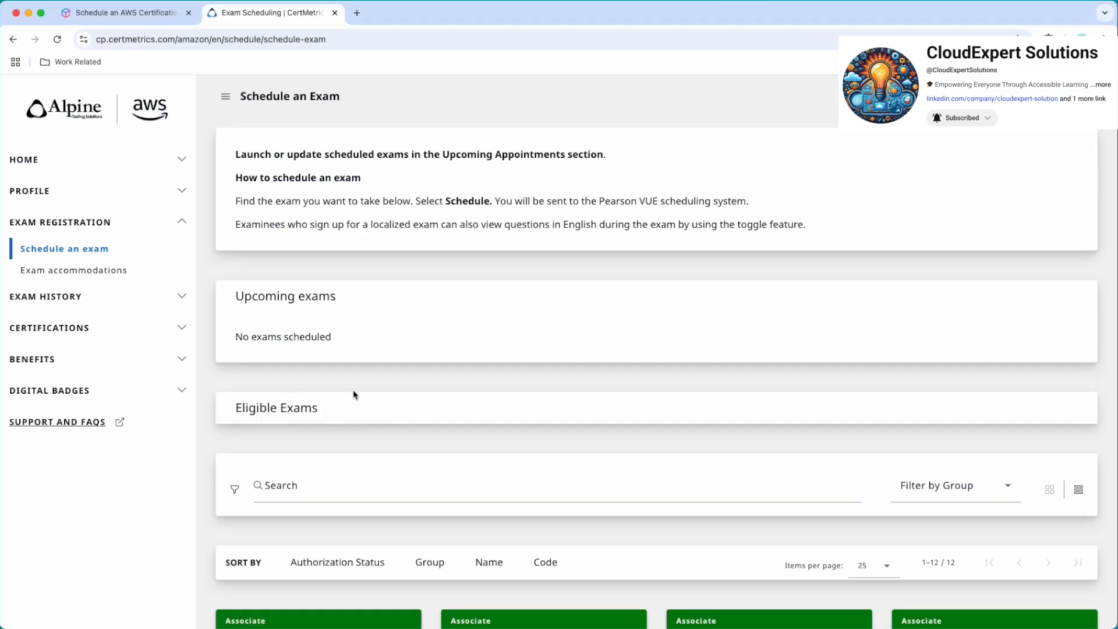
{"action": "scroll", "scroll_direction": "down", "scroll_amount": 3}
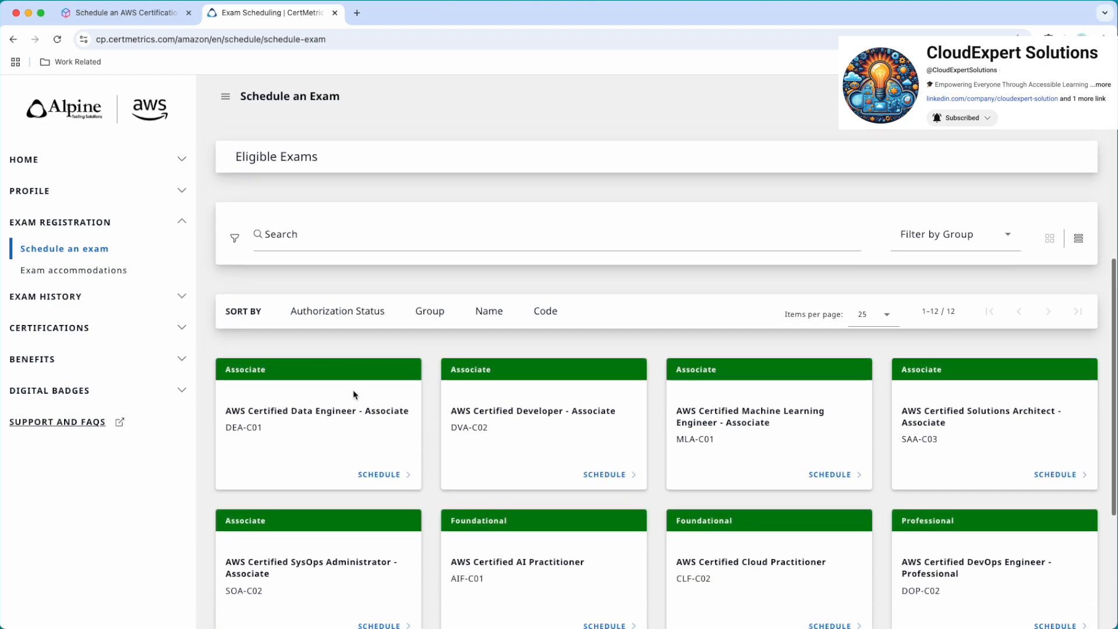
{"action": "scroll", "scroll_direction": "down", "scroll_amount": 3}
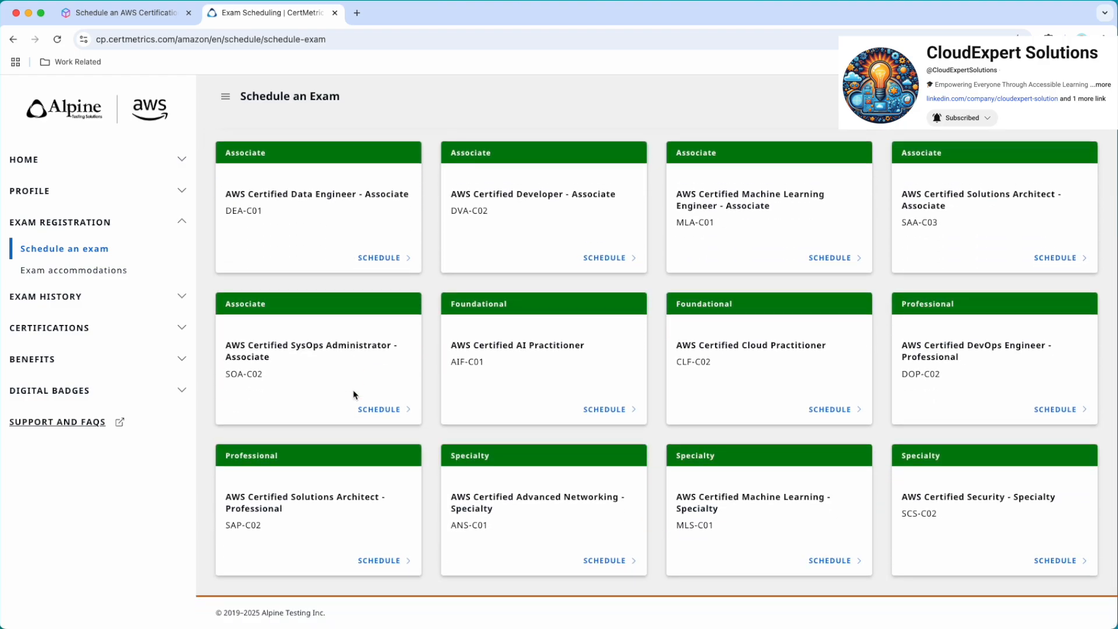
{"action": "mouse_move", "coordinate": [692, 375]}
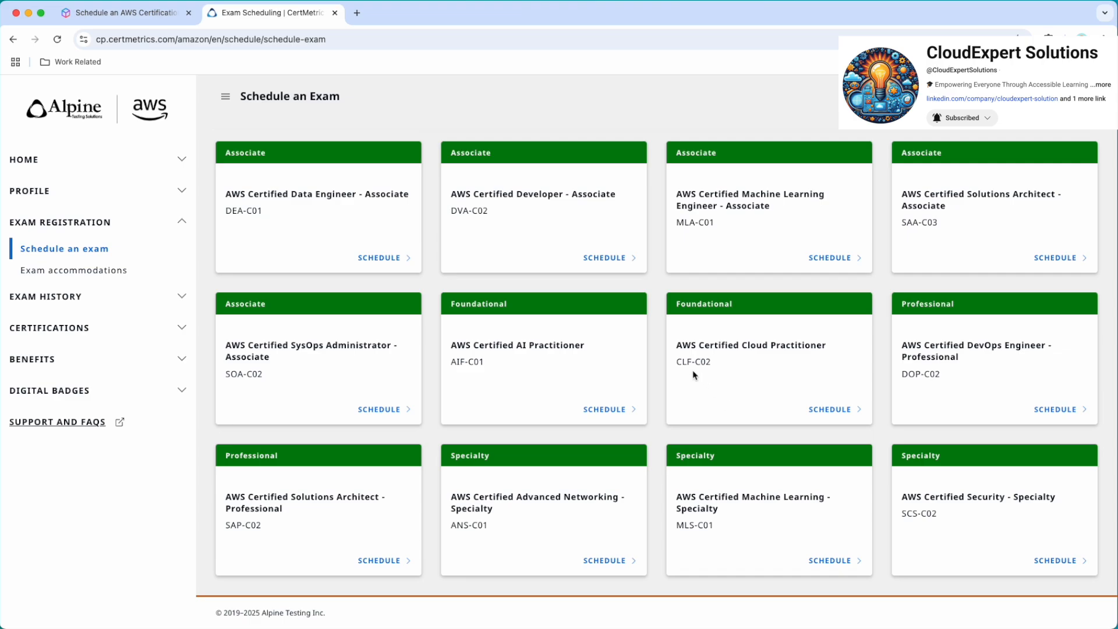
{"action": "mouse_move", "coordinate": [501, 393]}
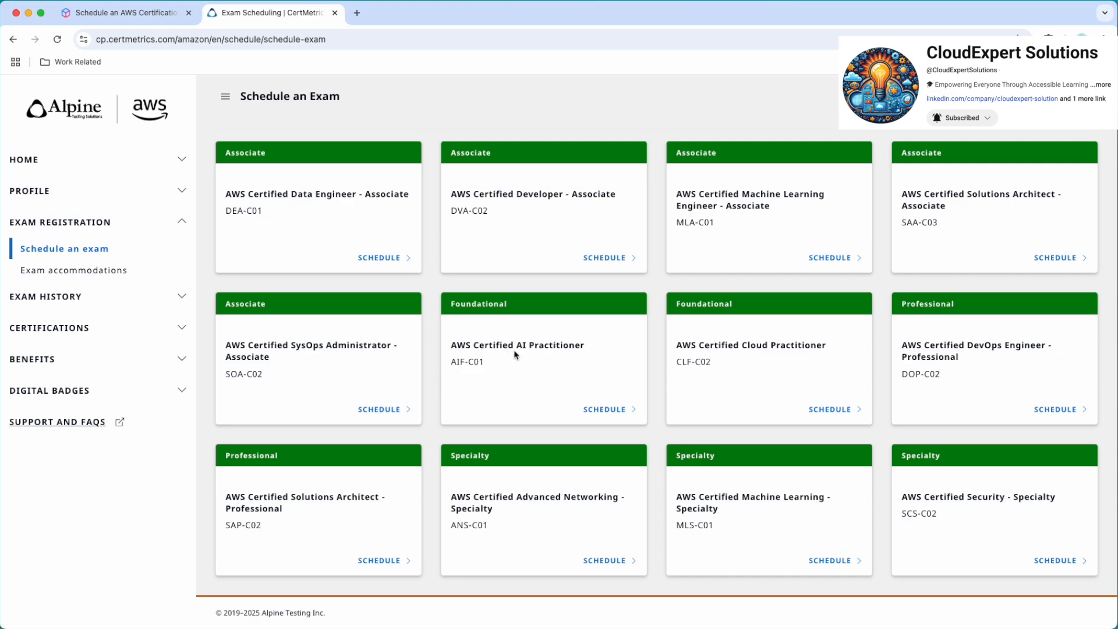
{"action": "mouse_move", "coordinate": [467, 370]}
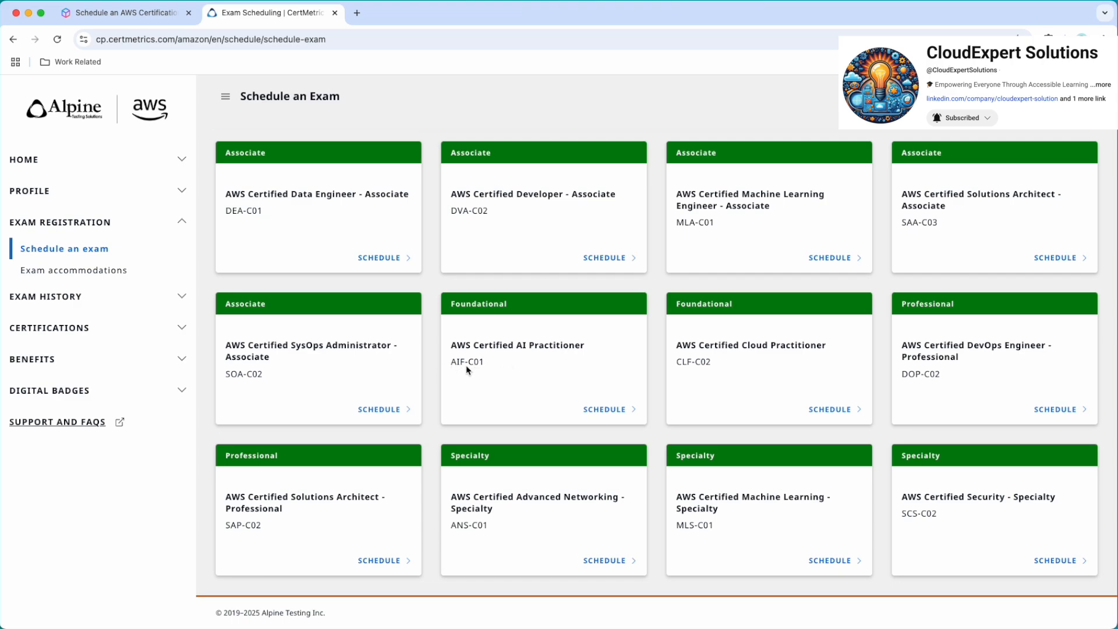
{"action": "mouse_move", "coordinate": [483, 369]}
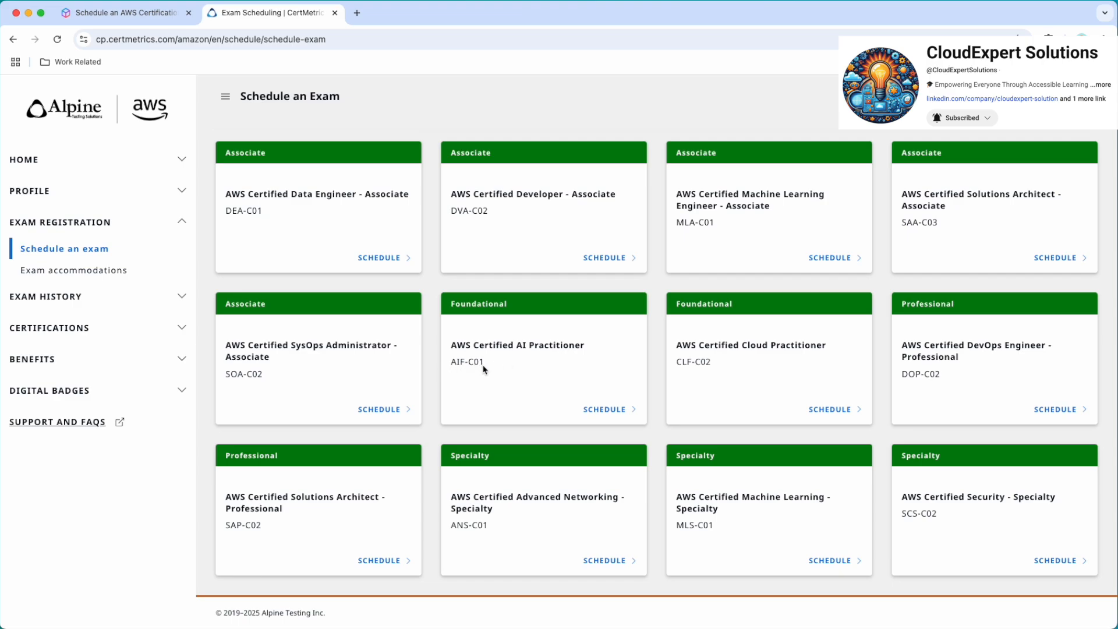
{"action": "mouse_move", "coordinate": [474, 372]}
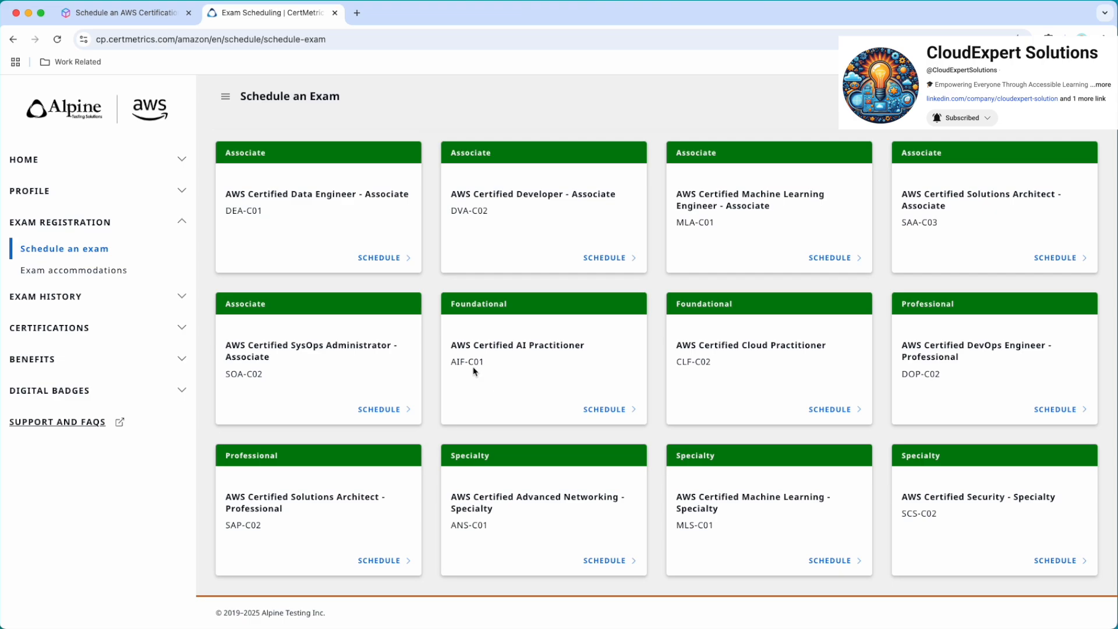
{"action": "mouse_move", "coordinate": [476, 374]}
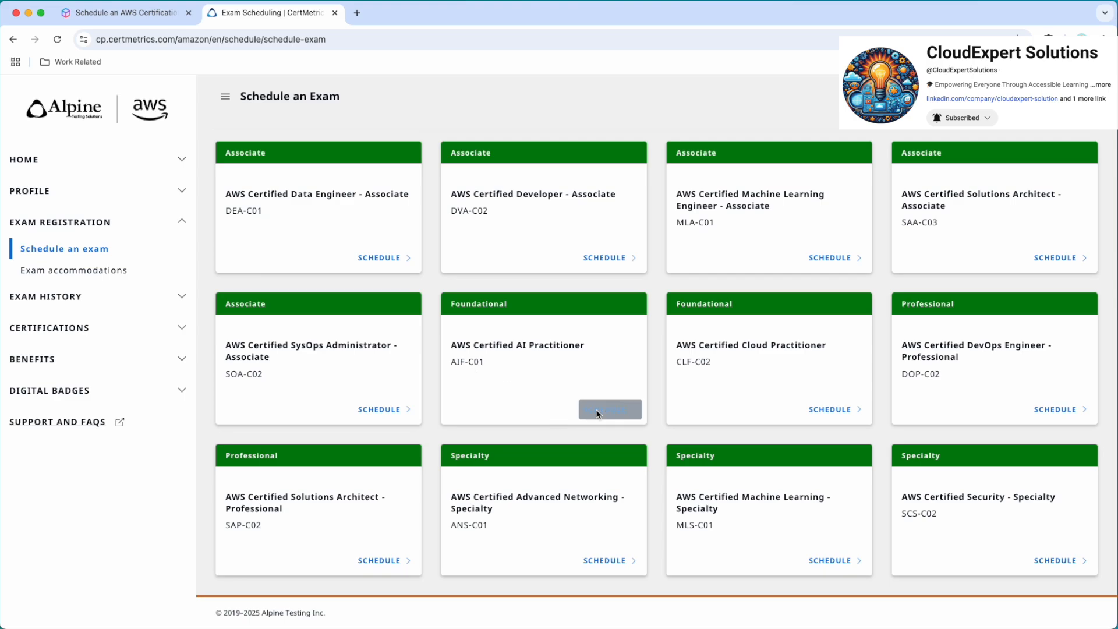
{"action": "left_click", "coordinate": [608, 409]}
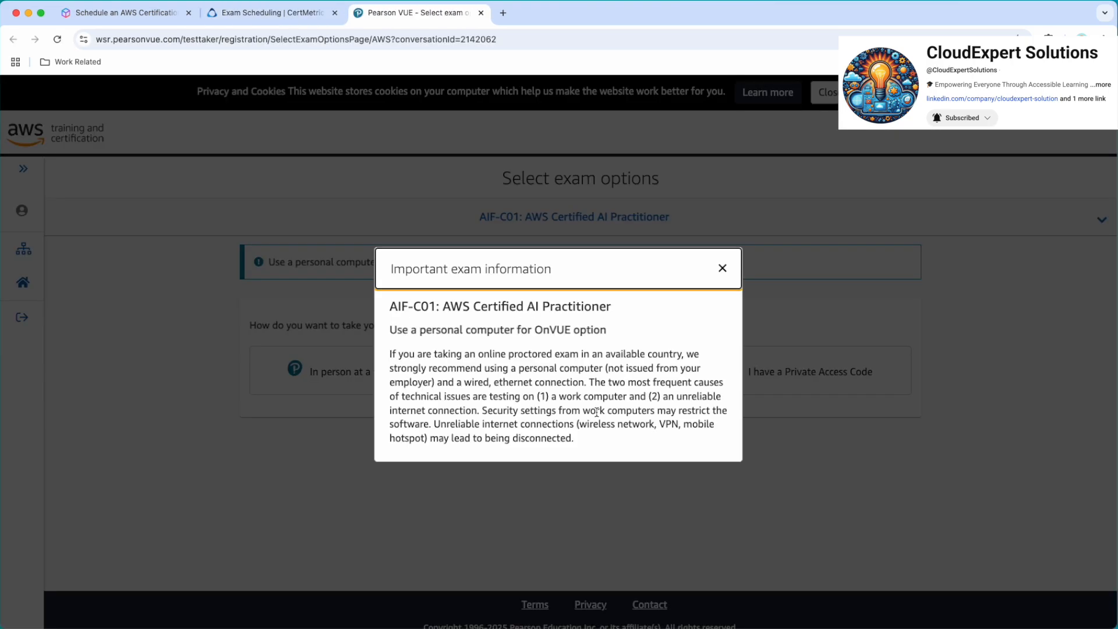
Dismiss the exam info notice and choose in-person testing at a test center for AIF-C01.
{"action": "left_click", "coordinate": [721, 267]}
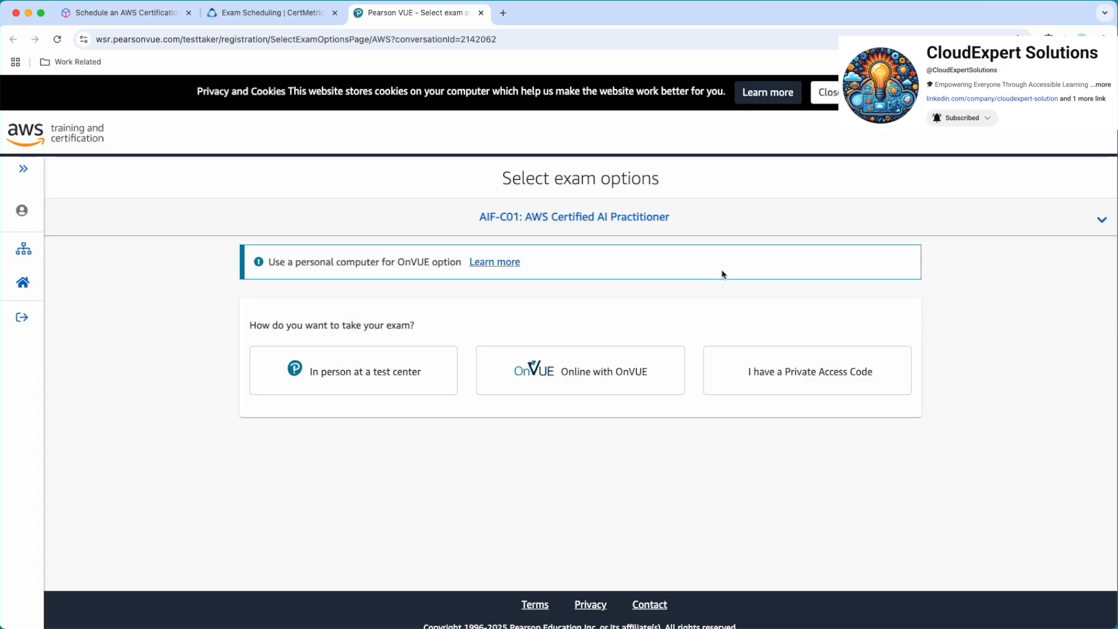
{"action": "mouse_move", "coordinate": [580, 441]}
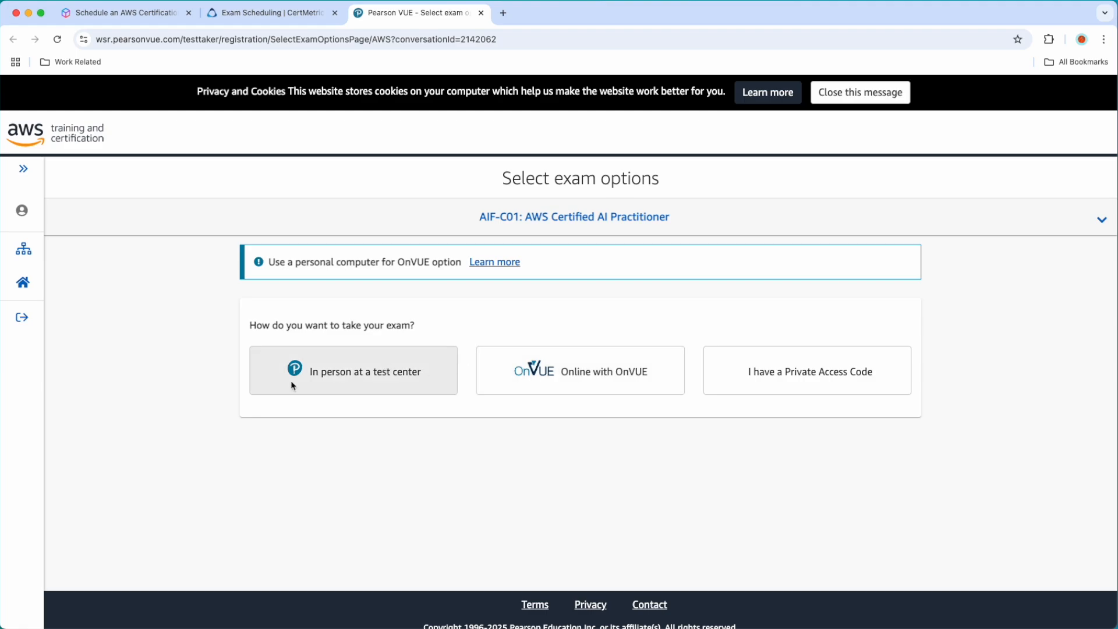
{"action": "left_click", "coordinate": [353, 370]}
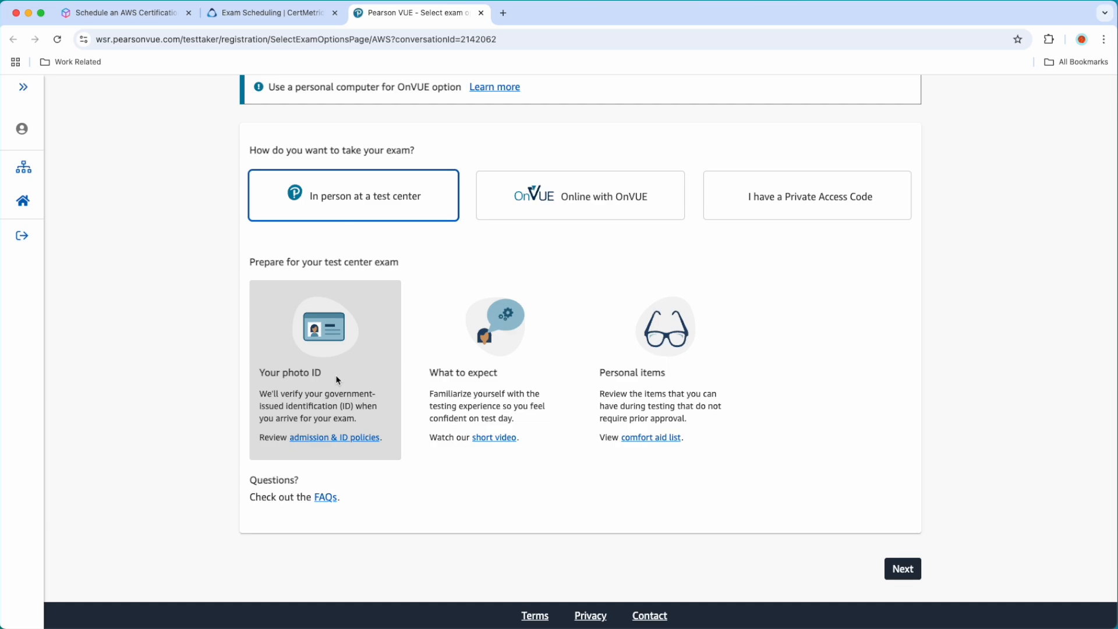
{"action": "left_click", "coordinate": [902, 568]}
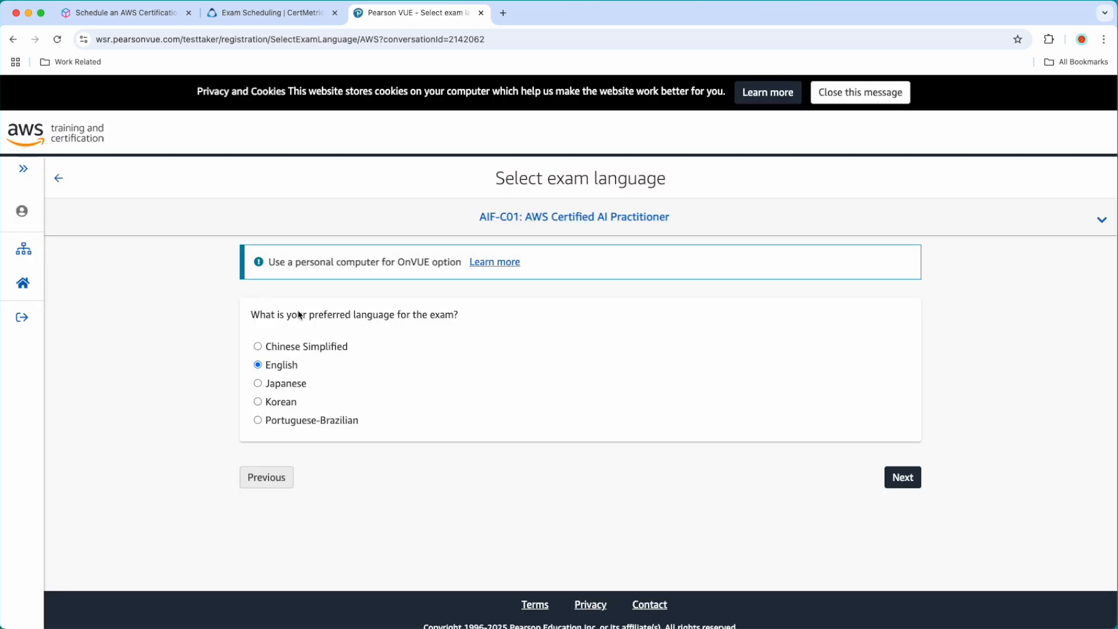
Keep English as the exam language and agree to the Pearson VUE exam policies.
{"action": "left_click", "coordinate": [901, 476]}
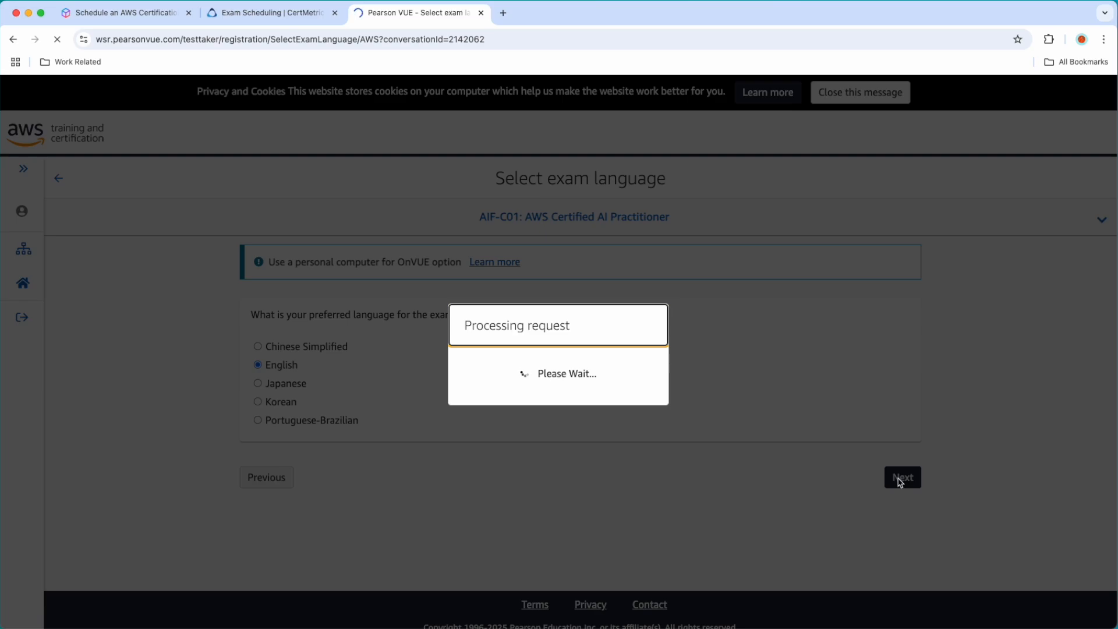
{"action": "left_click", "coordinate": [901, 477]}
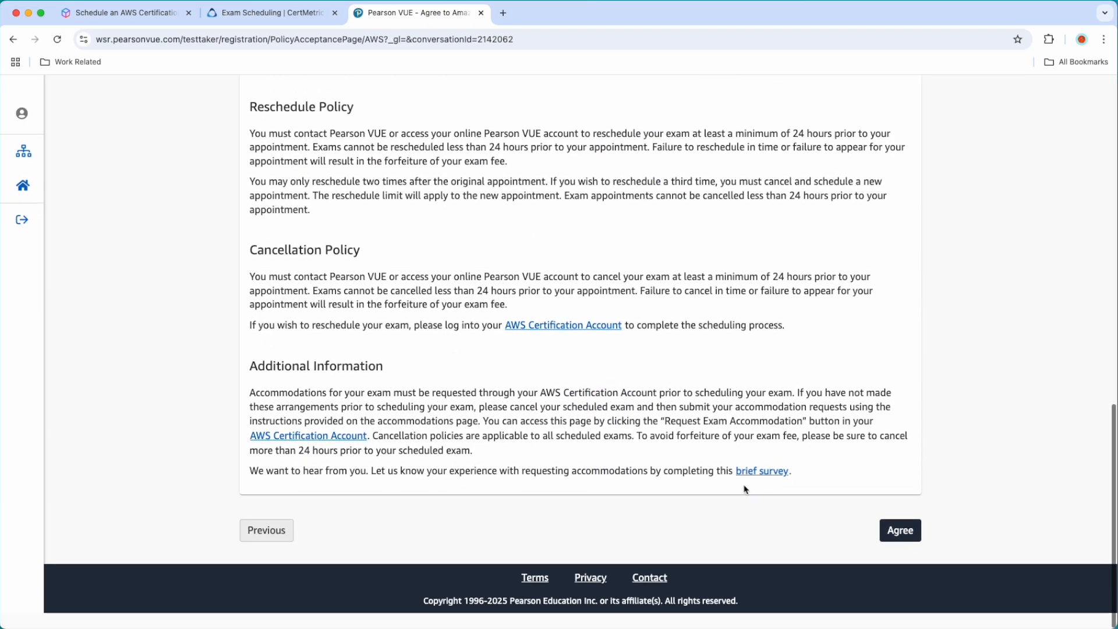
{"action": "left_click", "coordinate": [899, 530]}
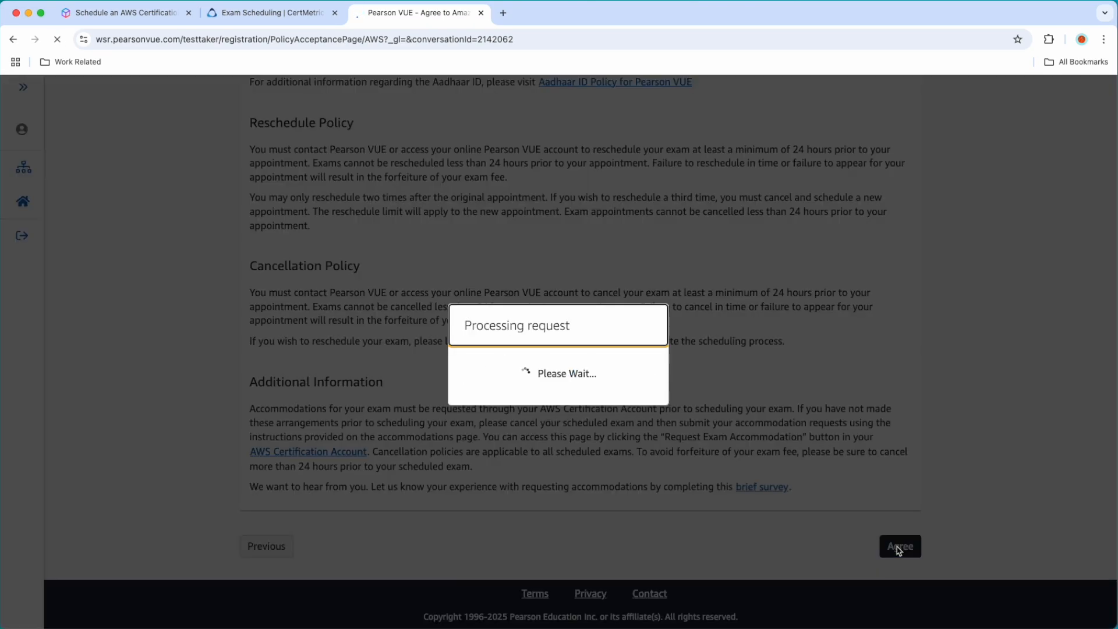
{"action": "left_click", "coordinate": [899, 546]}
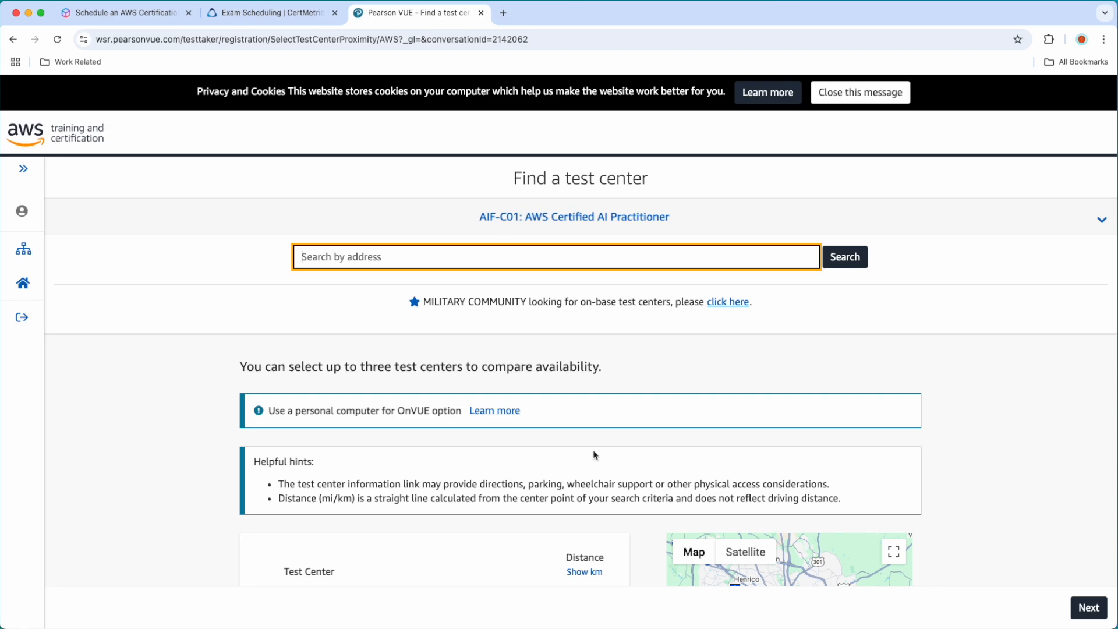
{"action": "mouse_move", "coordinate": [587, 445]}
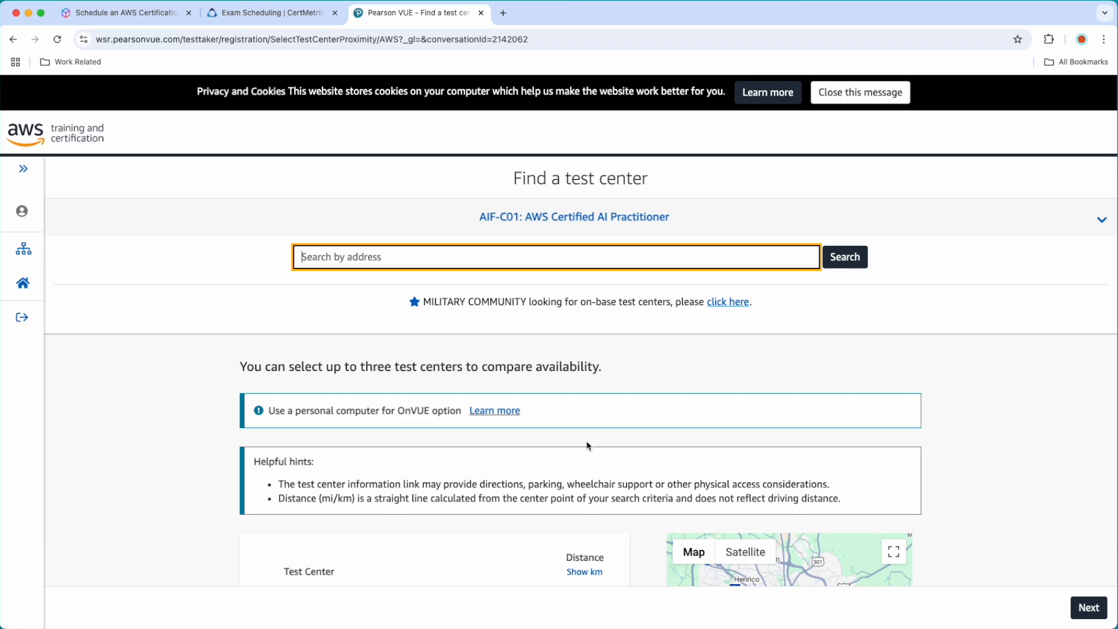
Switch back to the CertMetrics exam scheduling tab.
{"action": "left_click", "coordinate": [267, 13]}
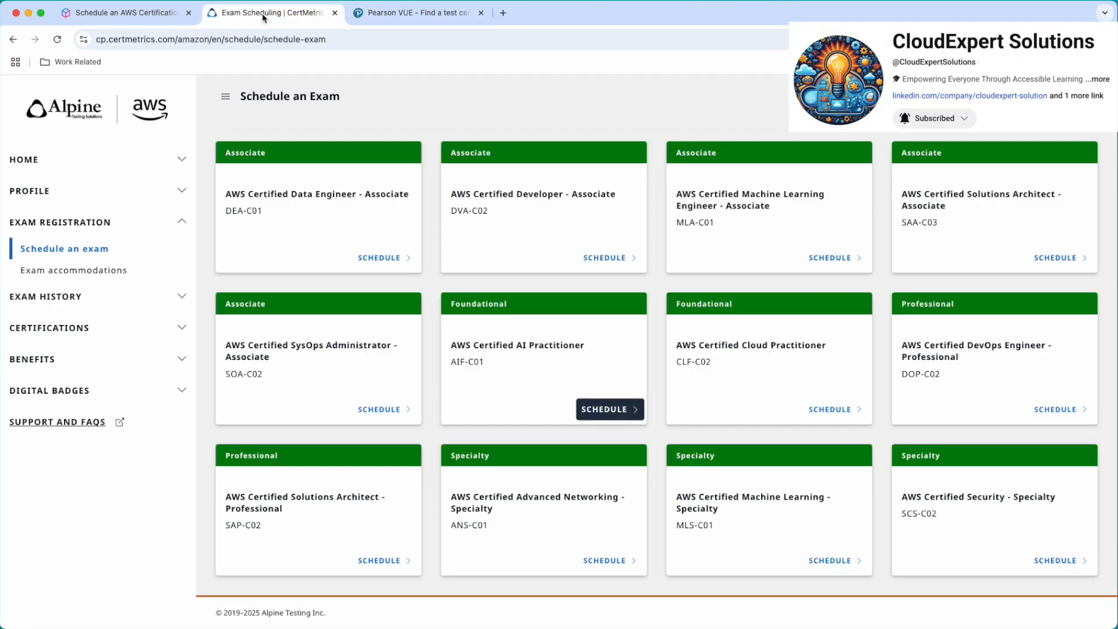
{"action": "left_click", "coordinate": [31, 359]}
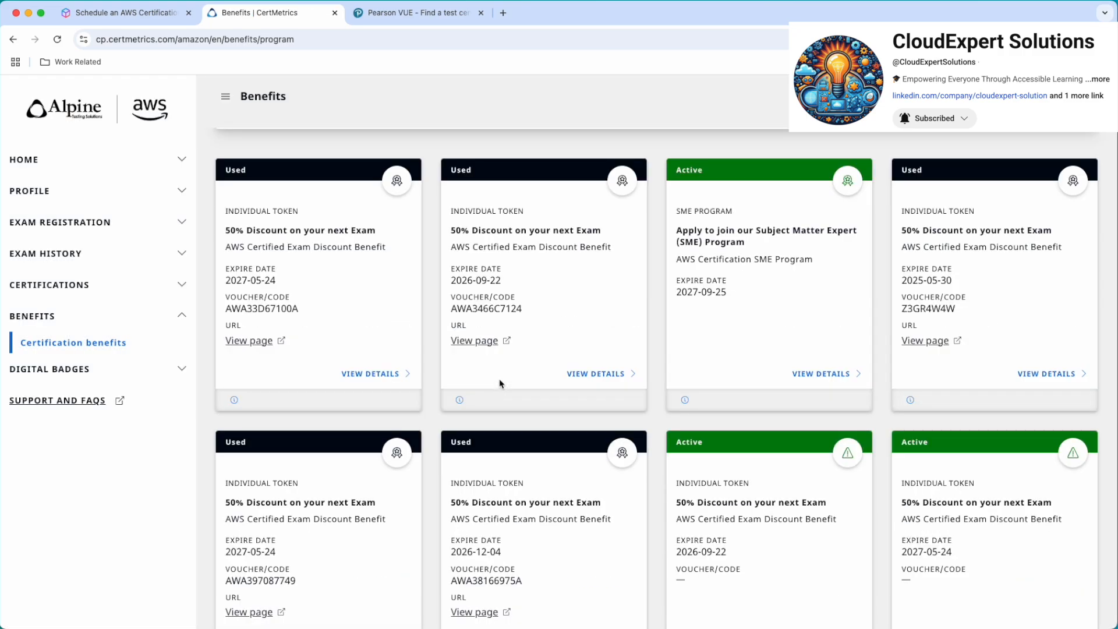
{"action": "mouse_move", "coordinate": [779, 348]}
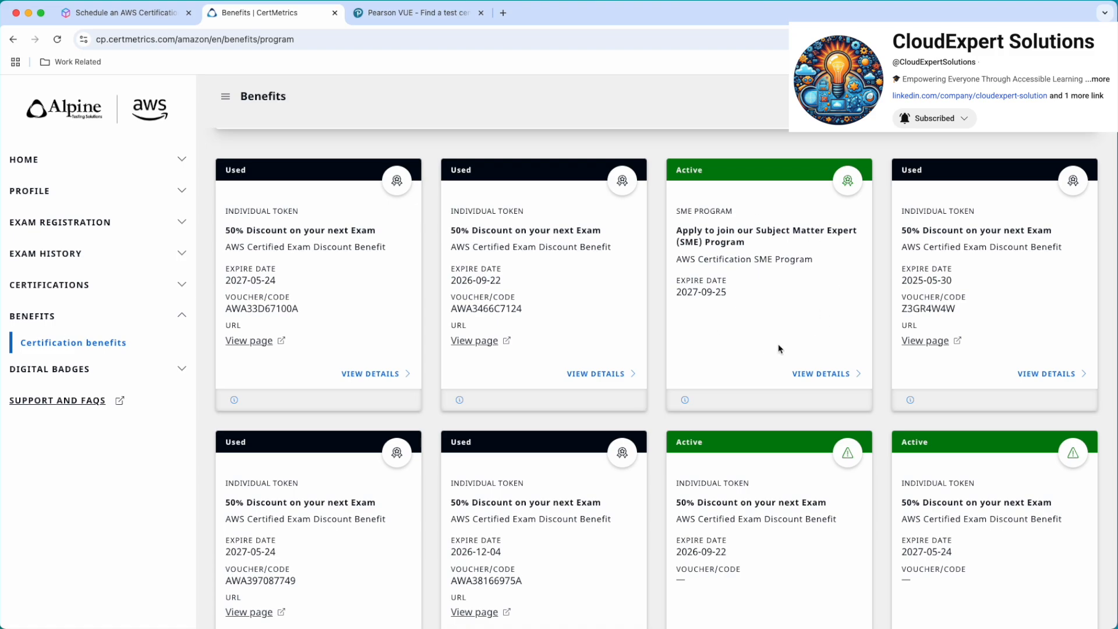
{"action": "mouse_move", "coordinate": [534, 358]}
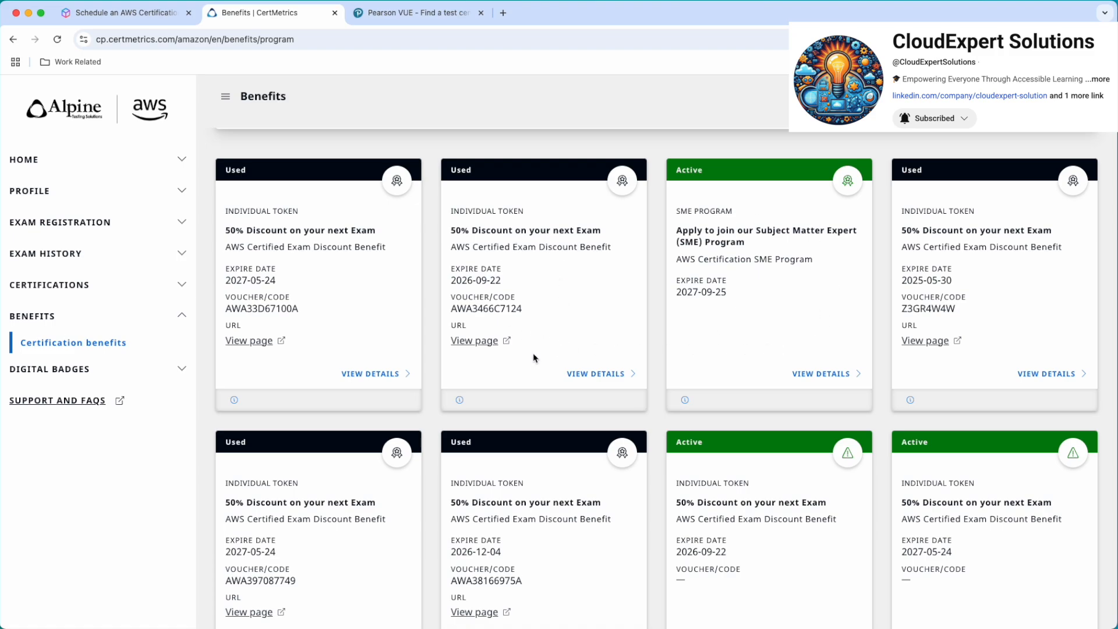
{"action": "mouse_move", "coordinate": [477, 311]}
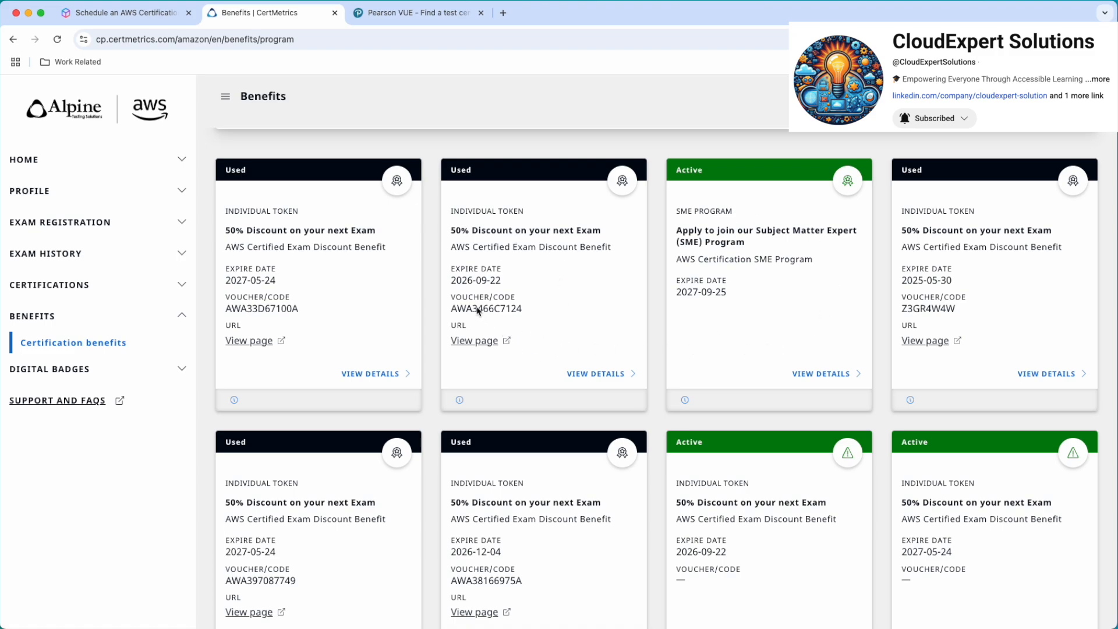
{"action": "double_click", "coordinate": [485, 308]}
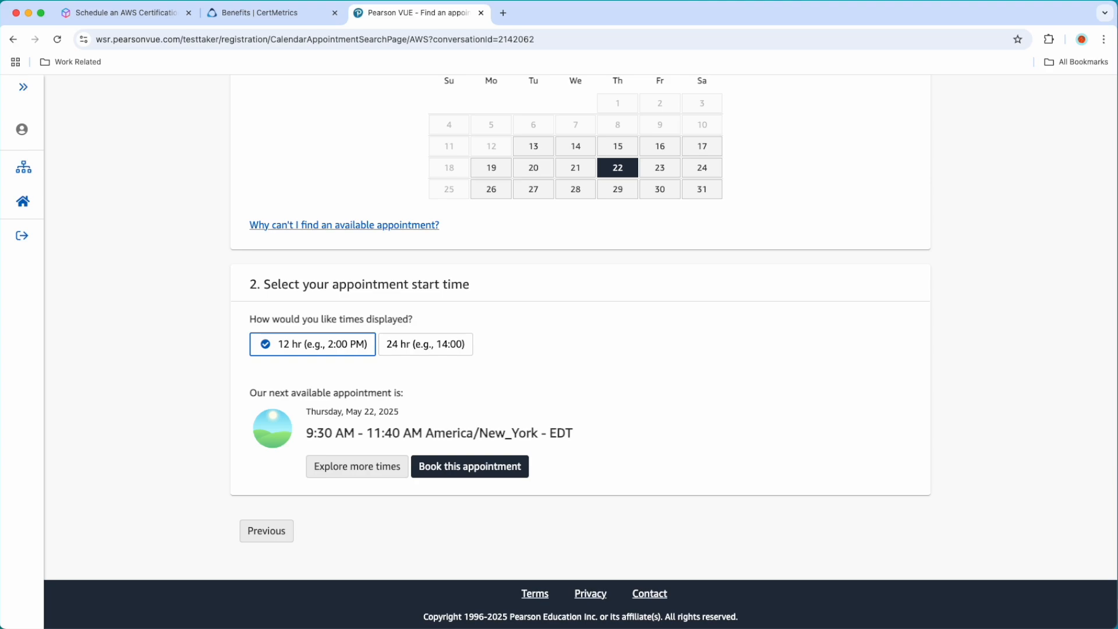
{"action": "mouse_move", "coordinate": [456, 472]}
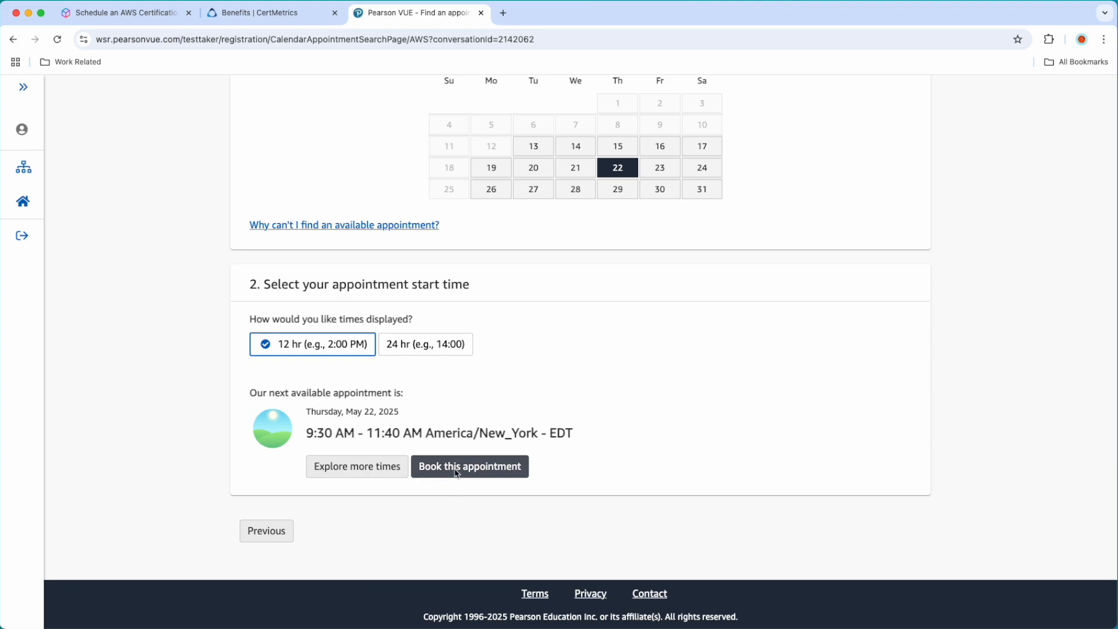
Book the Thursday May 22 9:30 AM slot, putting AIF-C01 in the cart at USD 100.
{"action": "left_click", "coordinate": [469, 466]}
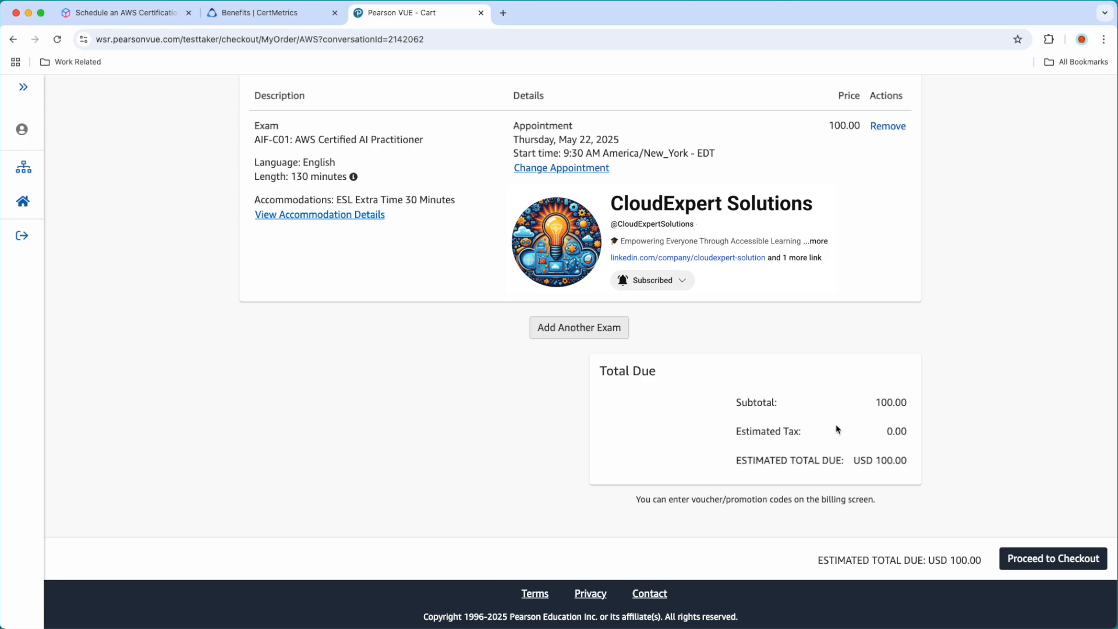
{"action": "mouse_move", "coordinate": [889, 426]}
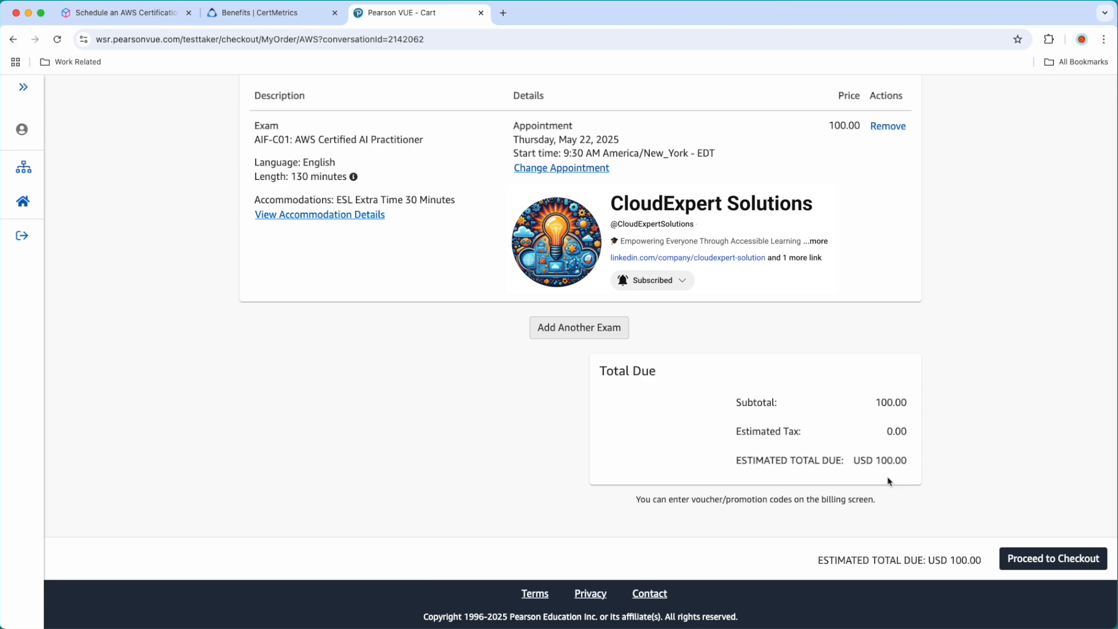
{"action": "mouse_move", "coordinate": [1052, 558]}
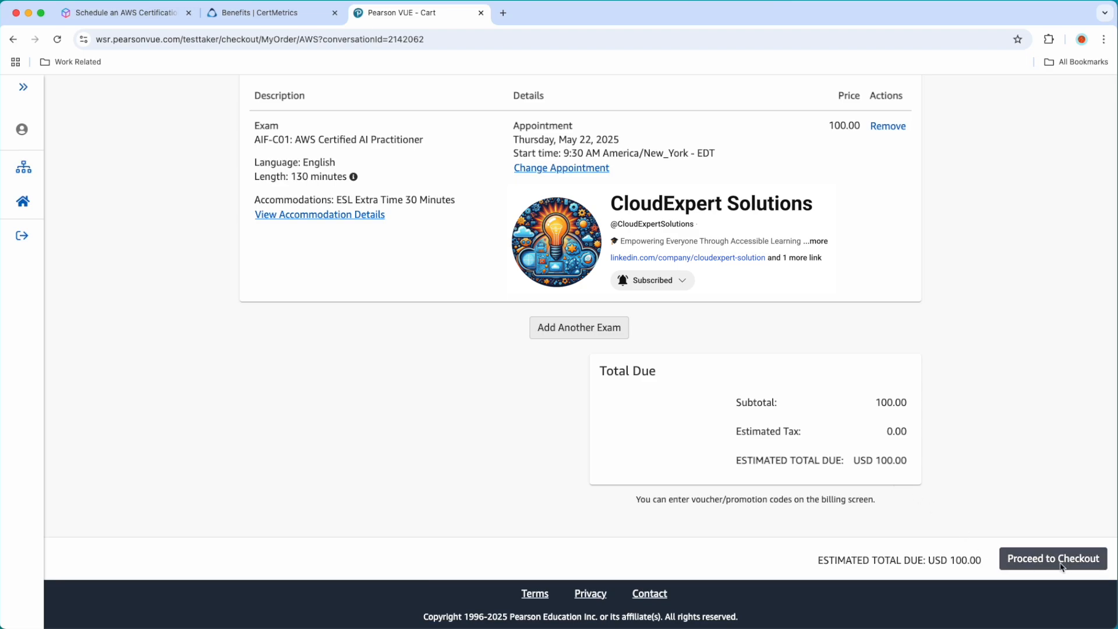
{"action": "left_click", "coordinate": [1051, 559]}
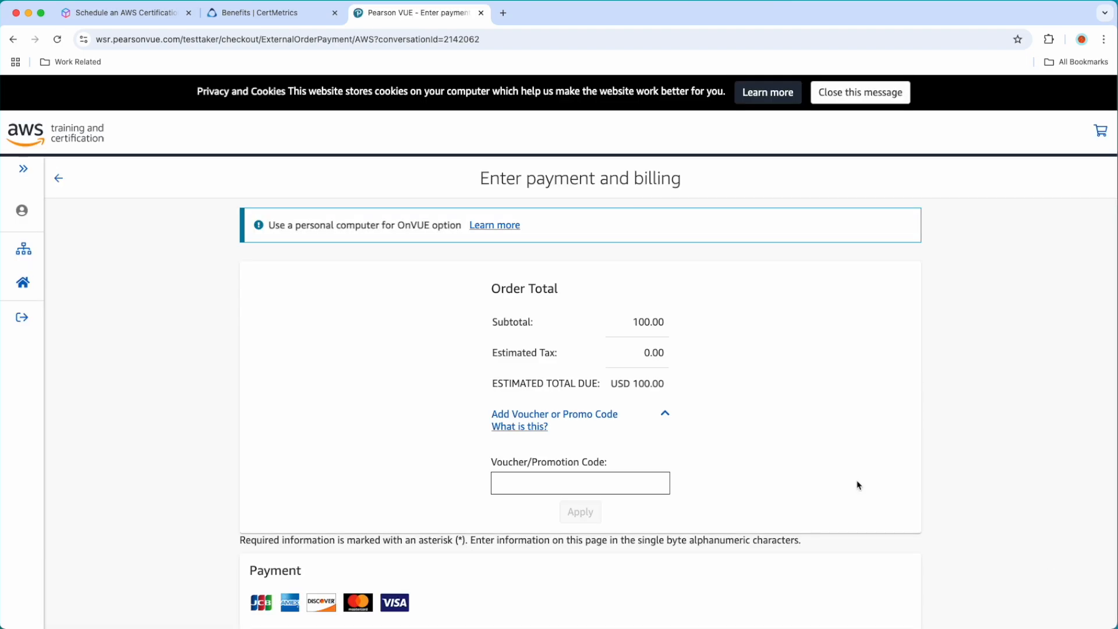
{"action": "left_click", "coordinate": [580, 483]}
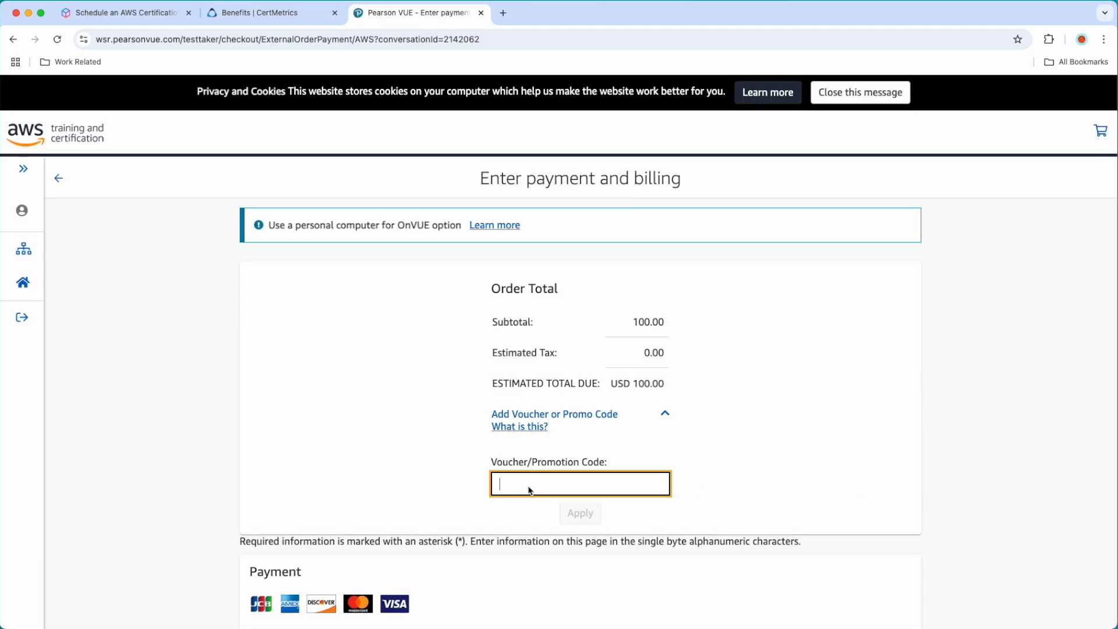
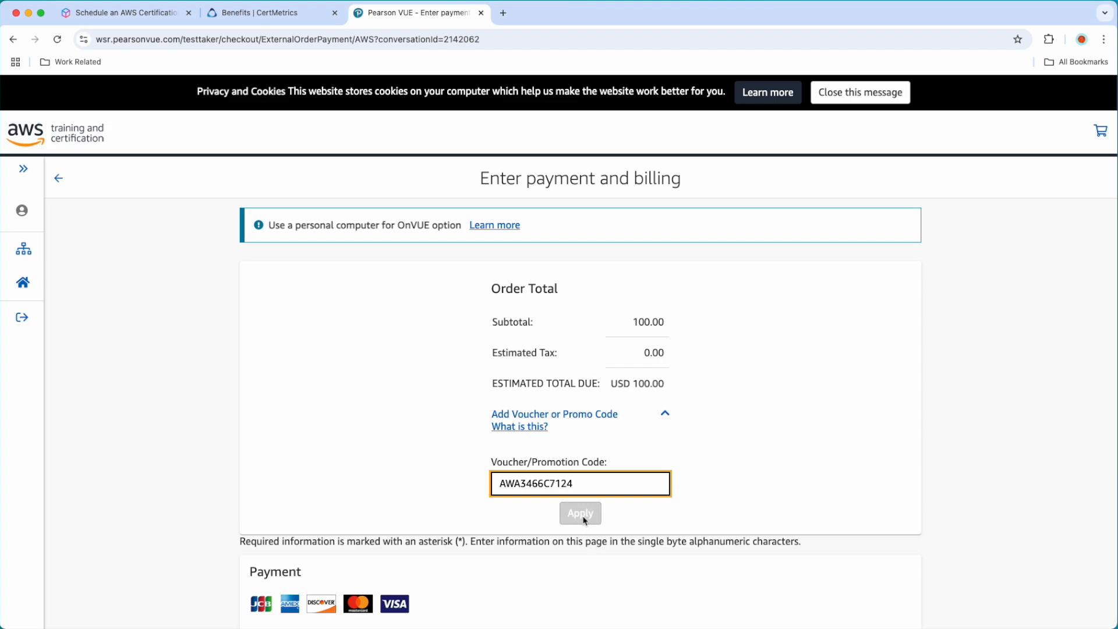
{"action": "left_click", "coordinate": [579, 513]}
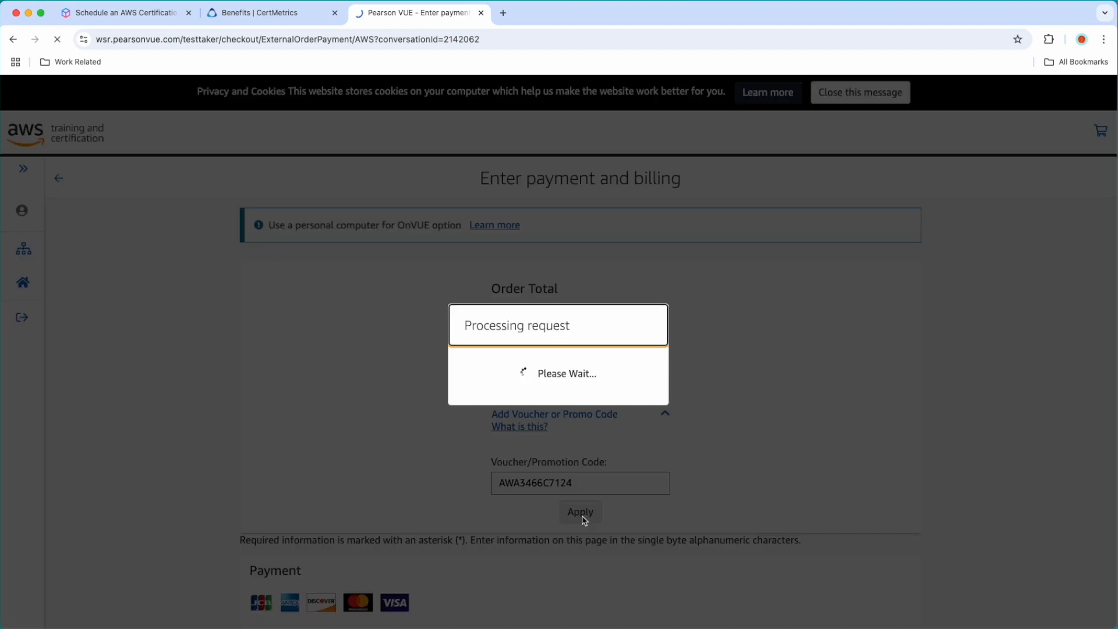
{"action": "left_click", "coordinate": [580, 511]}
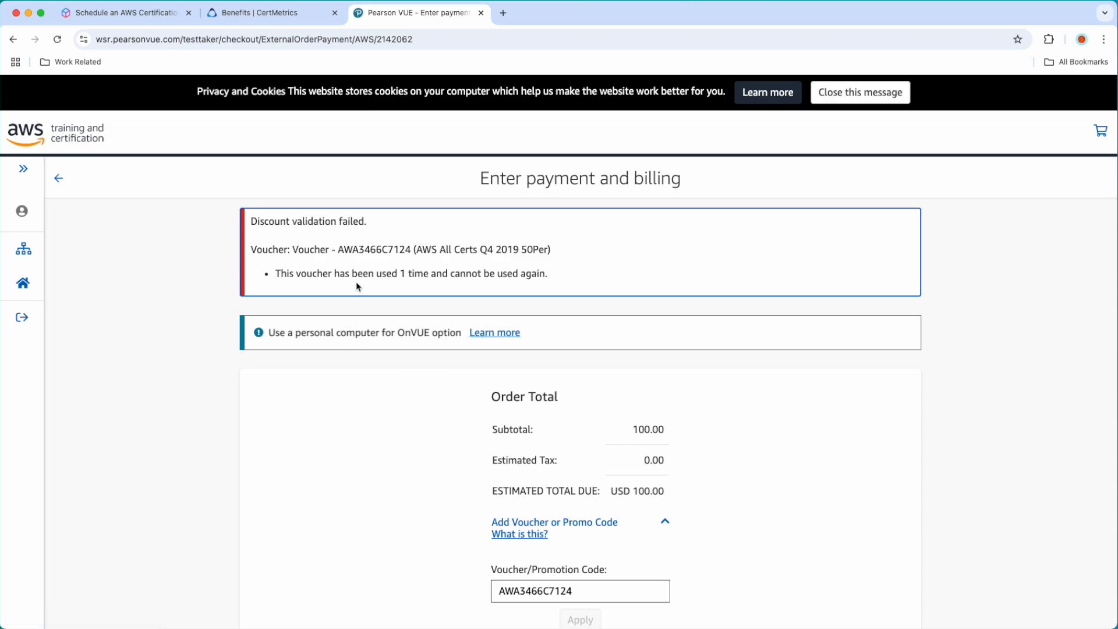
Dismiss the rejection and scroll down to the Payment section, total still USD 100.00.
{"action": "left_click", "coordinate": [859, 92]}
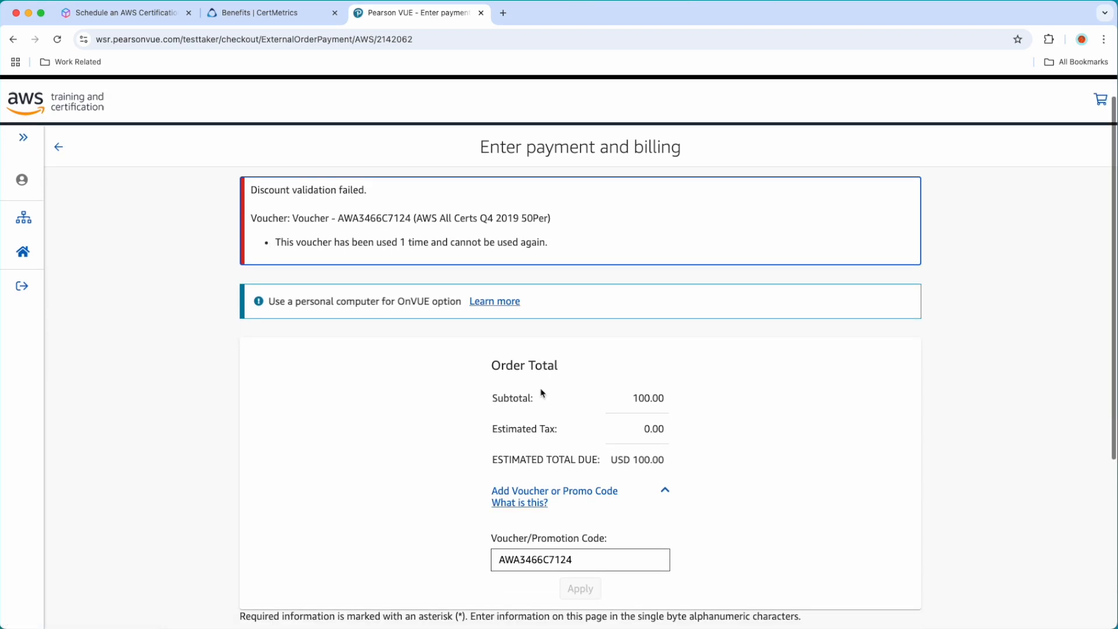
{"action": "scroll", "scroll_direction": "down", "scroll_amount": 3}
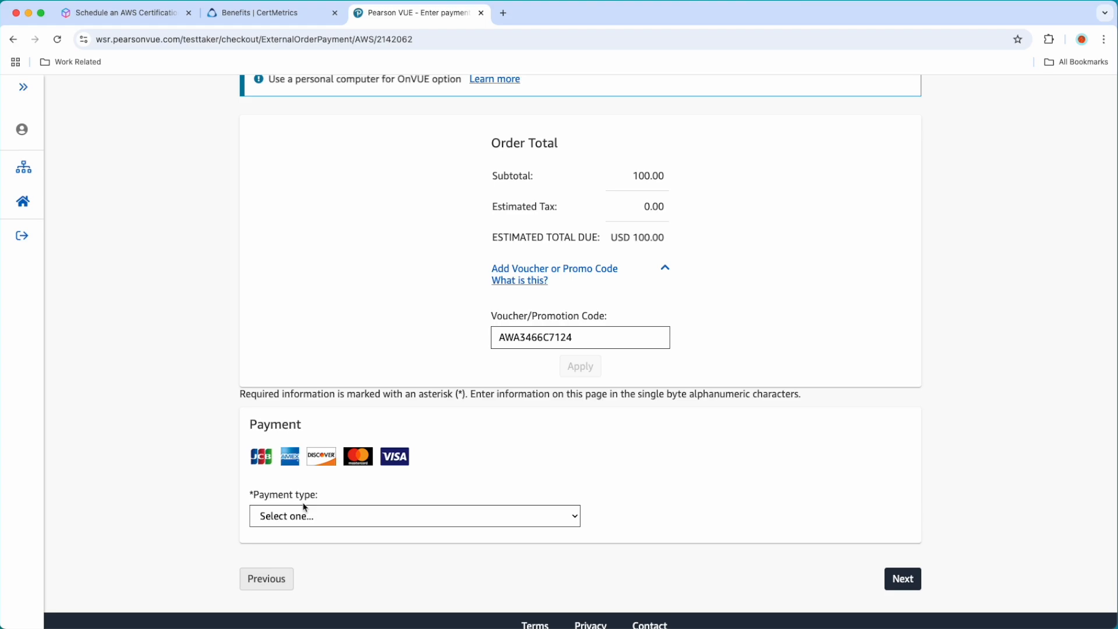
{"action": "mouse_move", "coordinate": [833, 597]}
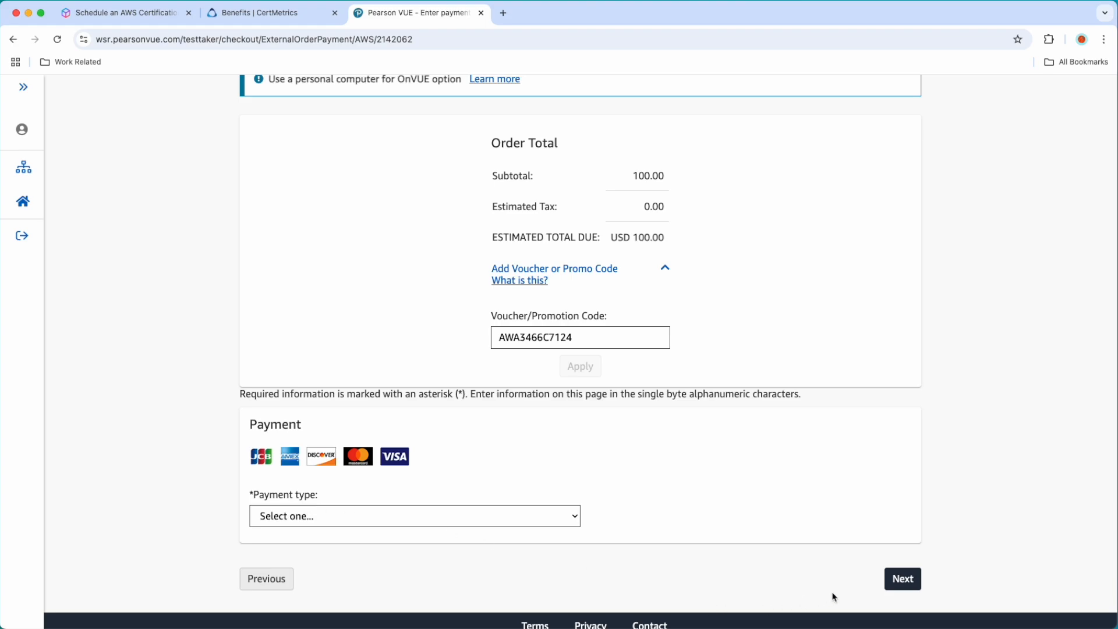